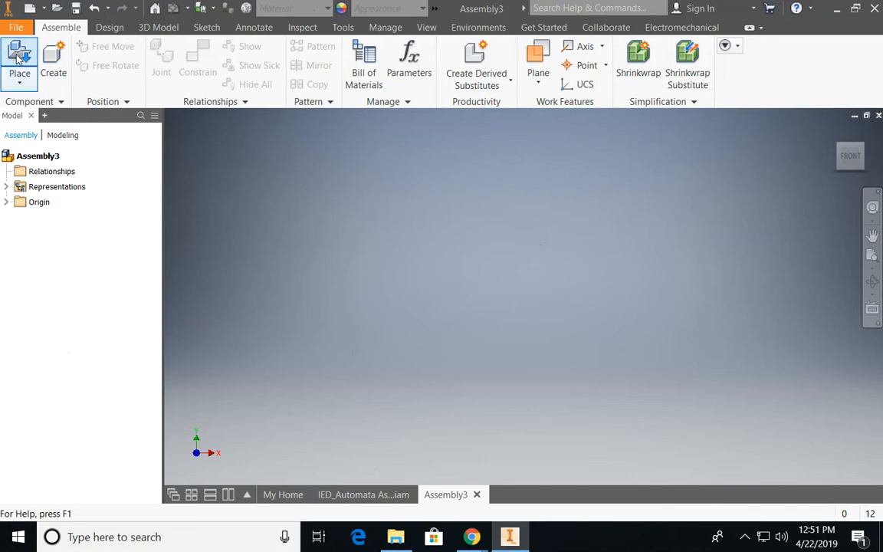
Place the IED_Automata Assembly box into Assembly3 and set its fitted view as home
{"action": "left_click", "coordinate": [19, 57]}
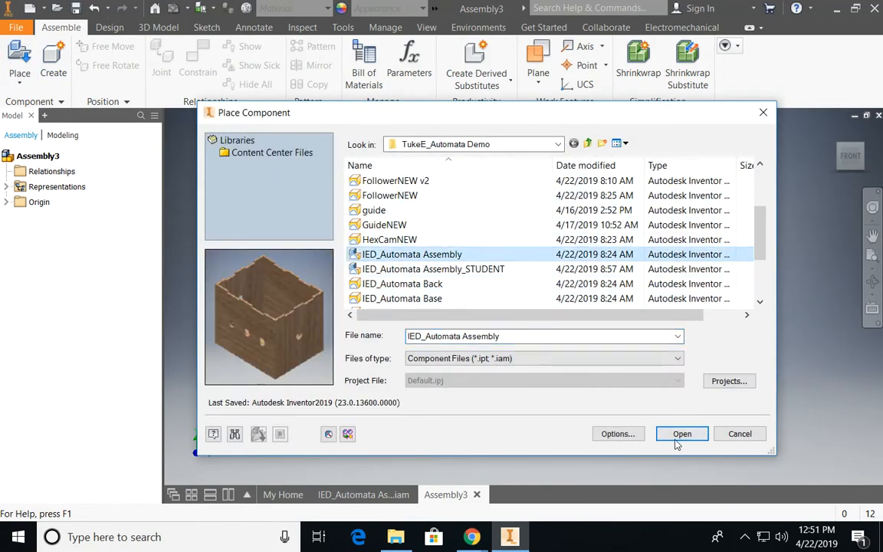
{"action": "left_click", "coordinate": [681, 433]}
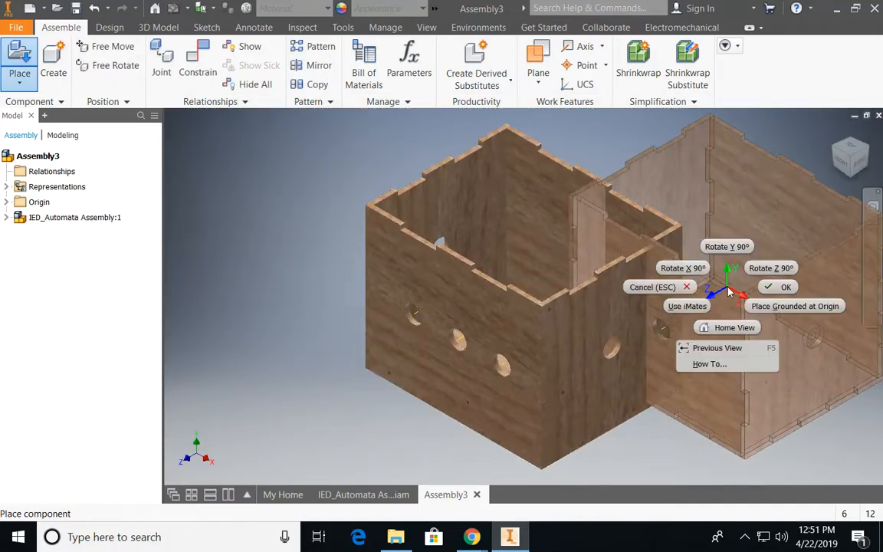
{"action": "left_click", "coordinate": [785, 286]}
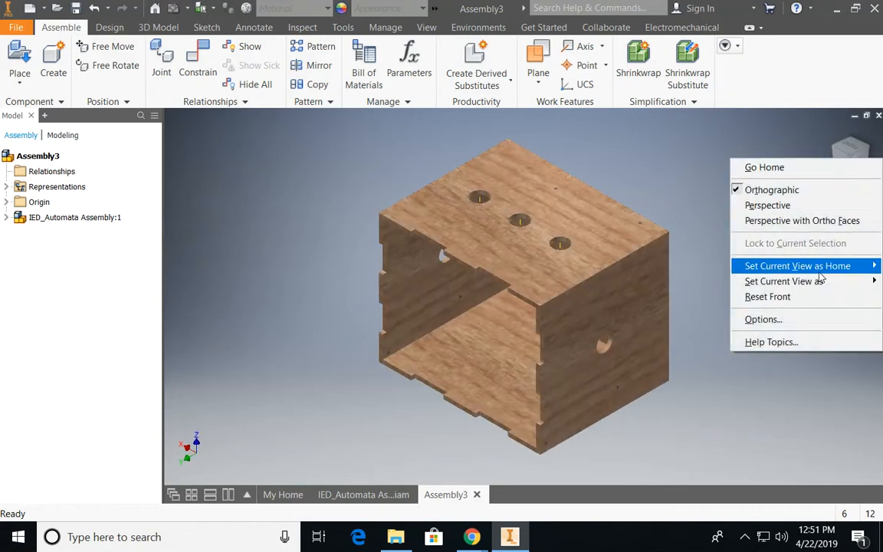
{"action": "mouse_move", "coordinate": [797, 265]}
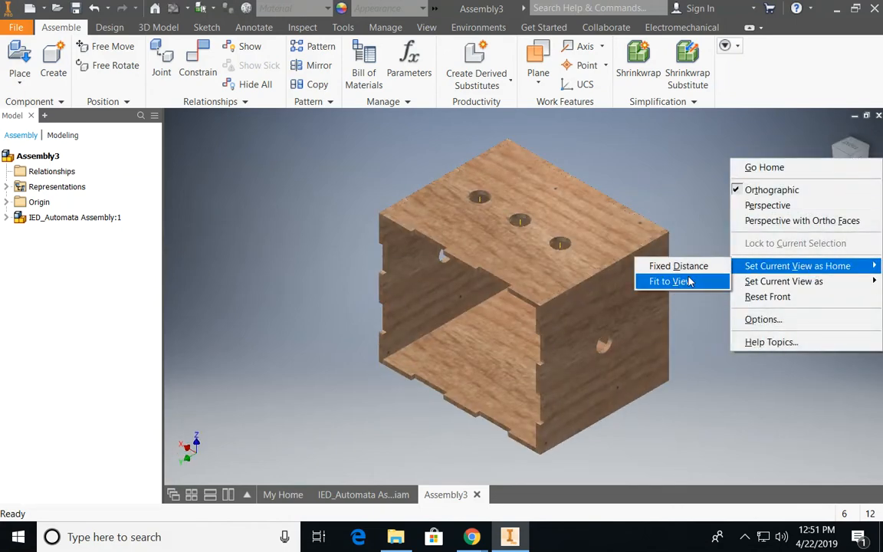
{"action": "left_click", "coordinate": [669, 280]}
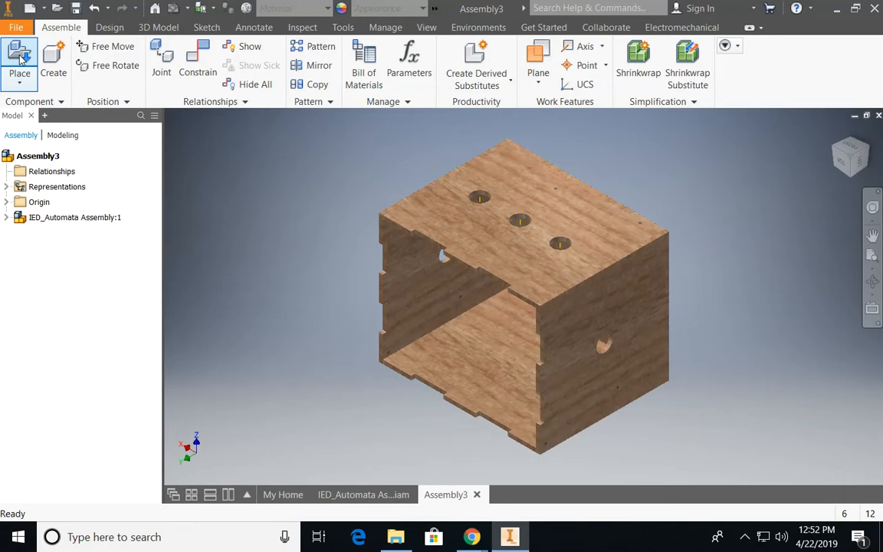
Place the FollowerNEW and GuideNEW parts beside the box
{"action": "left_click", "coordinate": [20, 61]}
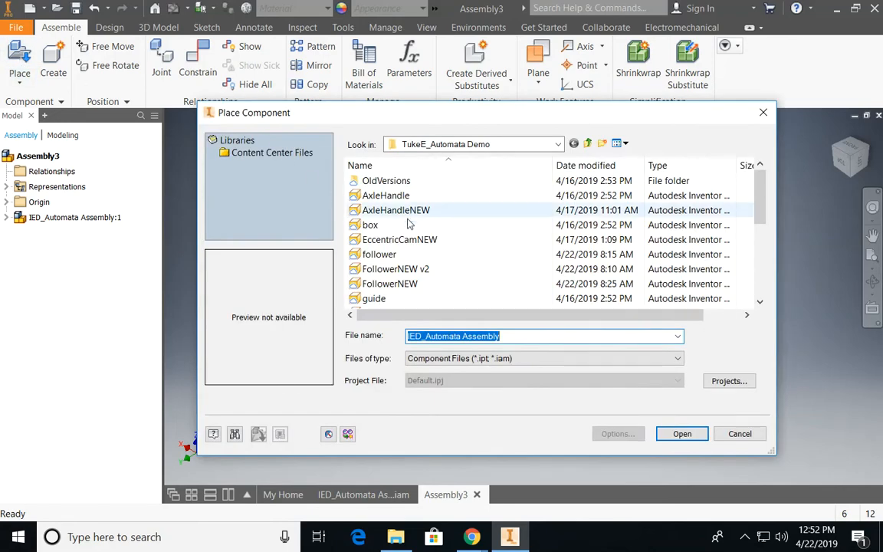
{"action": "left_click", "coordinate": [389, 239]}
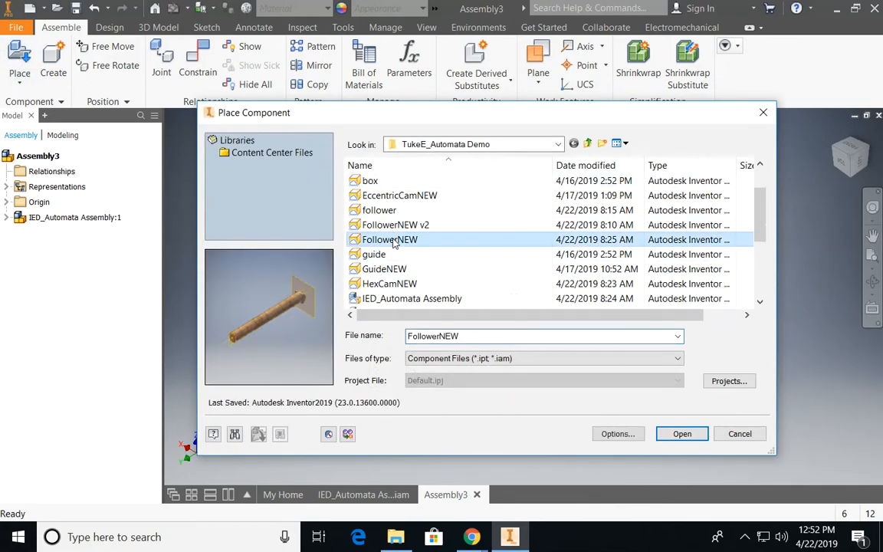
{"action": "left_click", "coordinate": [384, 268]}
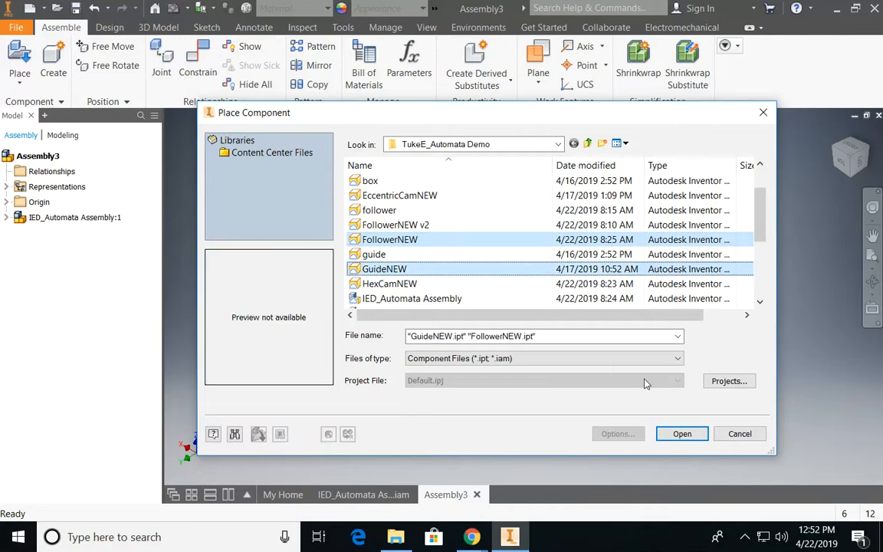
{"action": "left_click", "coordinate": [681, 433]}
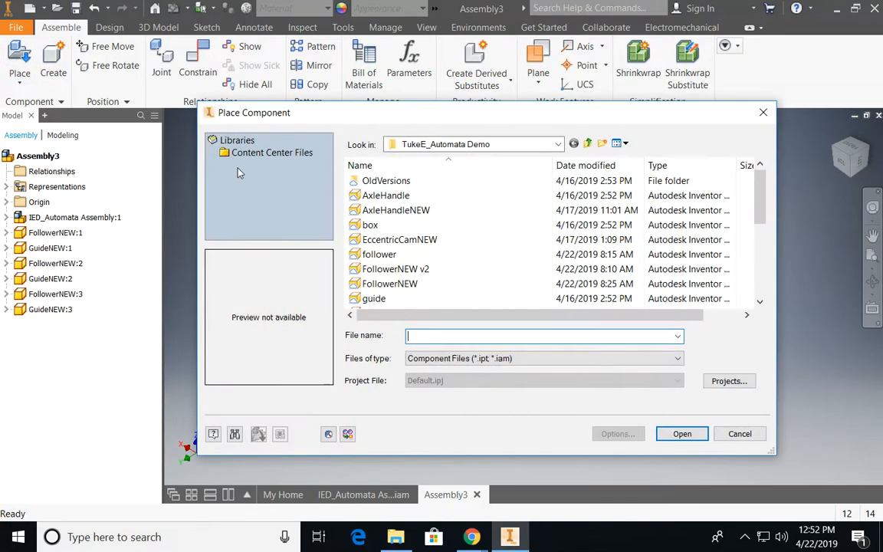
Place the AxleHandleNEW and EccentricCamNEW parts into the assembly
{"action": "left_click", "coordinate": [396, 210]}
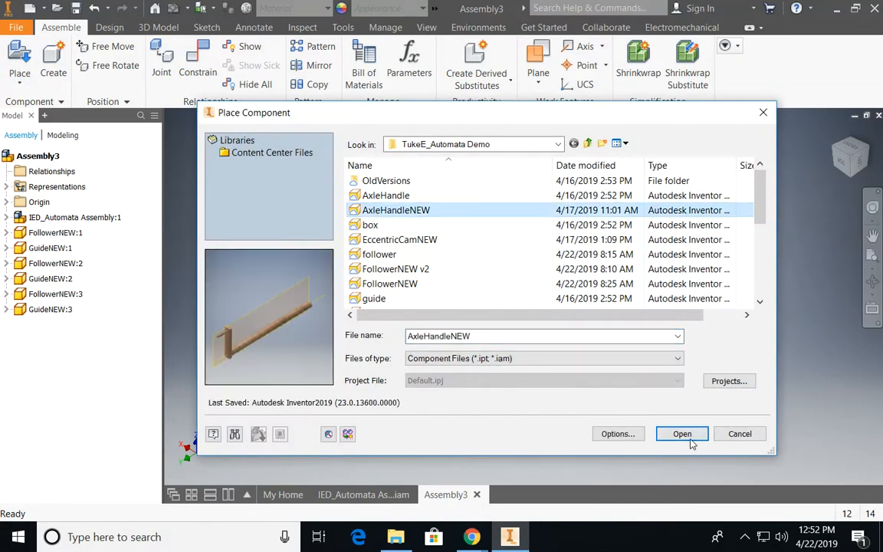
{"action": "left_click", "coordinate": [681, 433]}
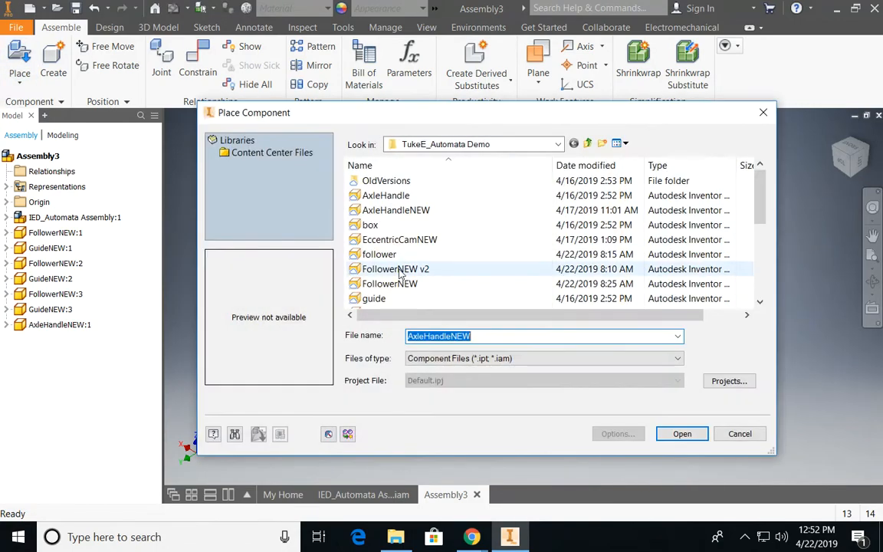
{"action": "left_click", "coordinate": [399, 239]}
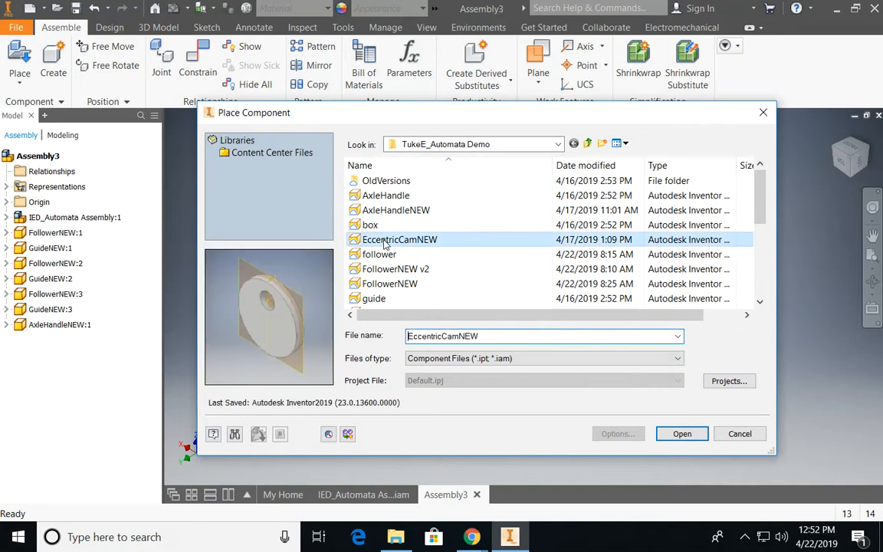
{"action": "left_click", "coordinate": [681, 432]}
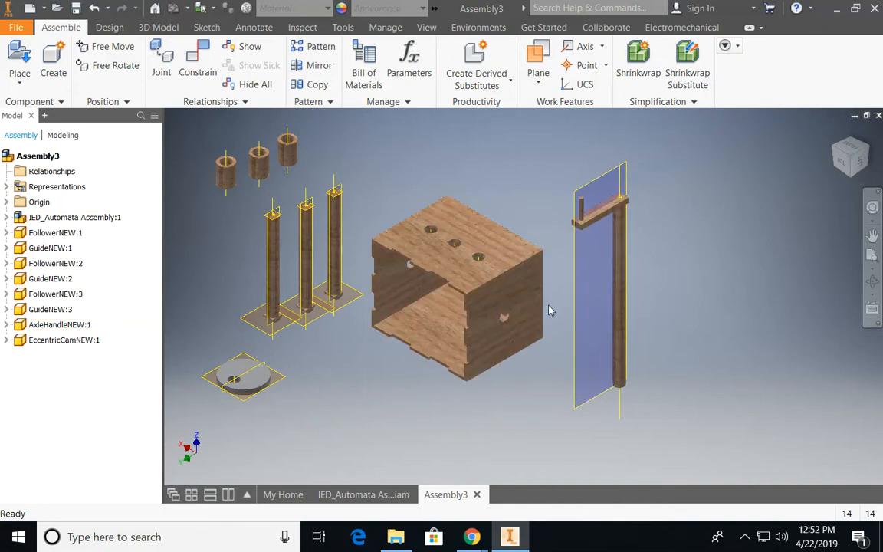
Expand IED_Automata Assembly:1 to show its Back, Side, Top, Base parts and work axes
{"action": "left_click", "coordinate": [75, 217]}
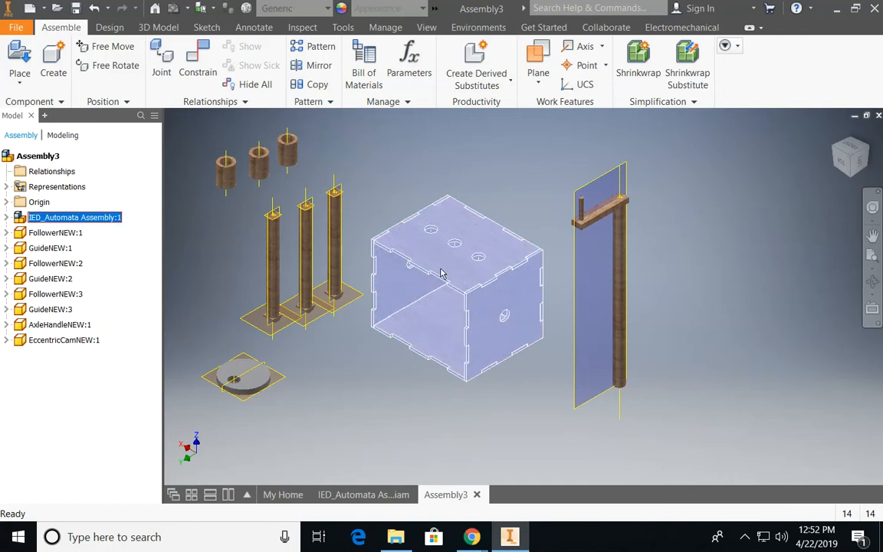
{"action": "mouse_move", "coordinate": [471, 285]}
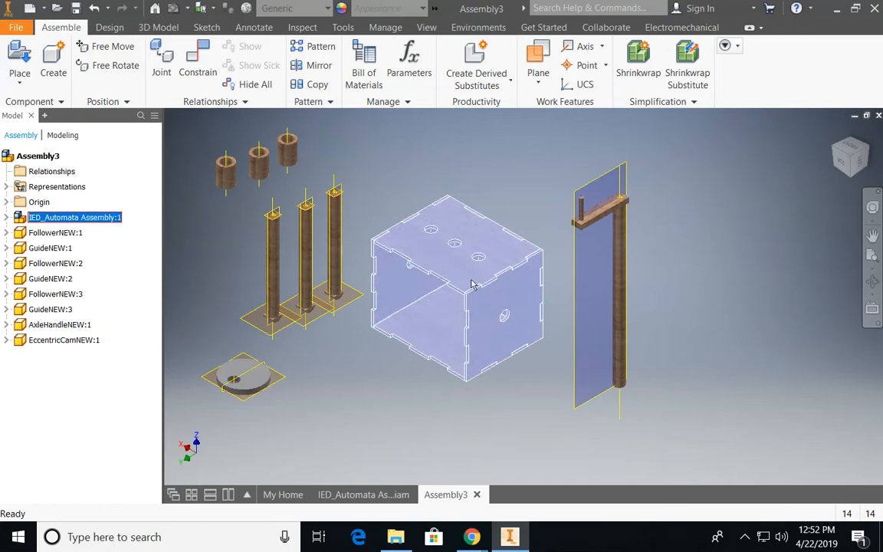
{"action": "right_click", "coordinate": [472, 285]}
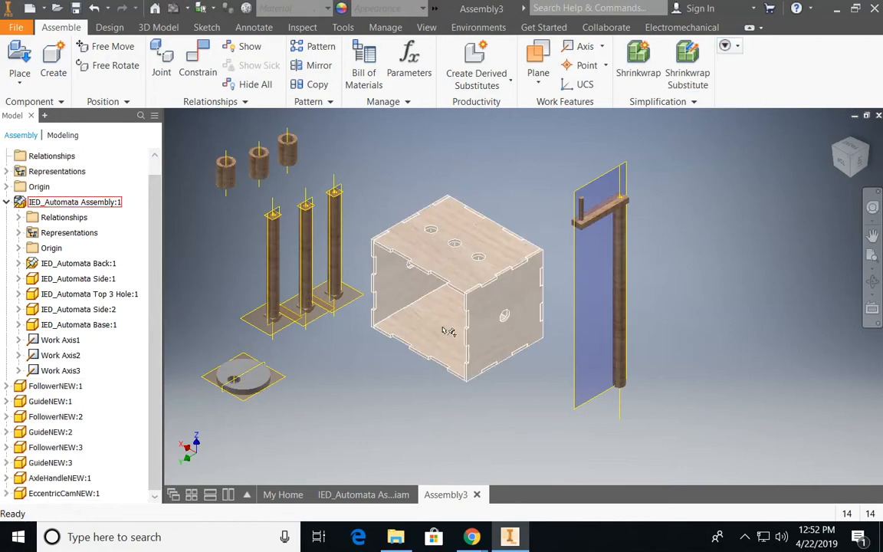
{"action": "mouse_move", "coordinate": [516, 351]}
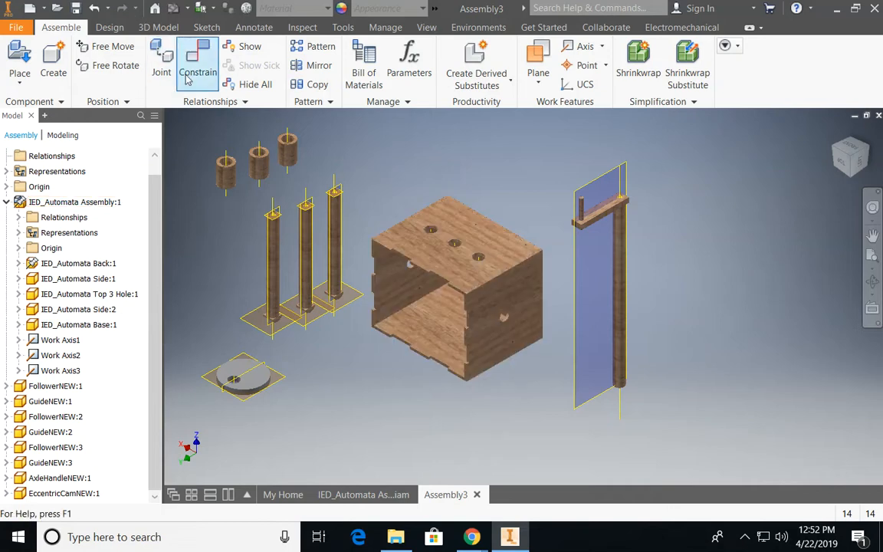
Insert-constrain the axle handle's circular edge into the box side hole edge
{"action": "left_click", "coordinate": [197, 65]}
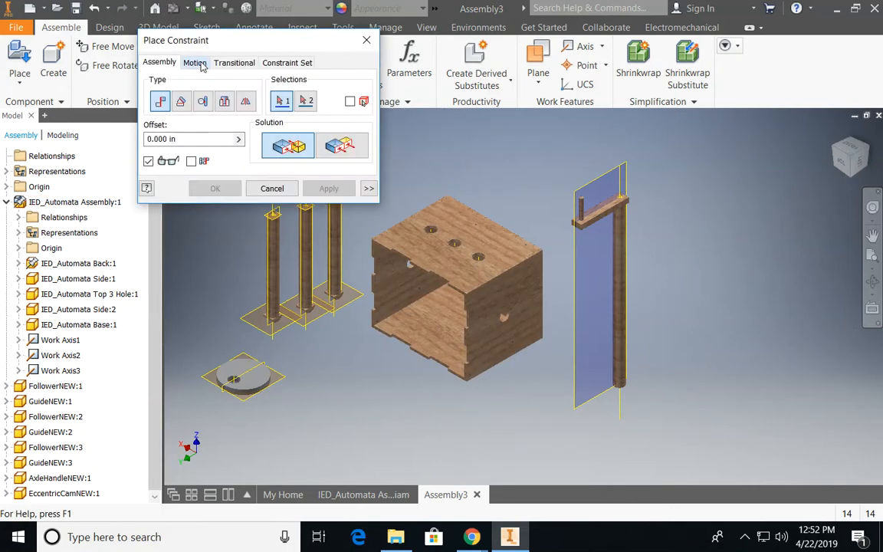
{"action": "left_click", "coordinate": [225, 101]}
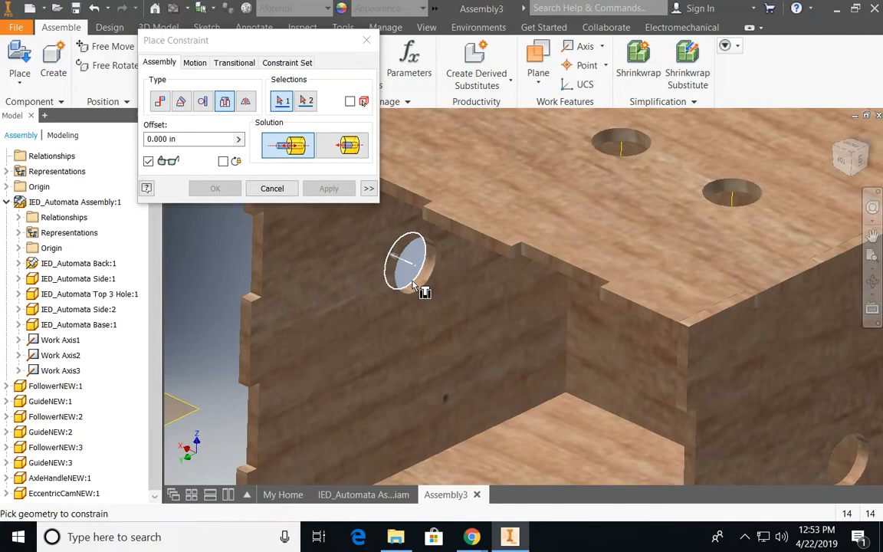
{"action": "left_click", "coordinate": [410, 264]}
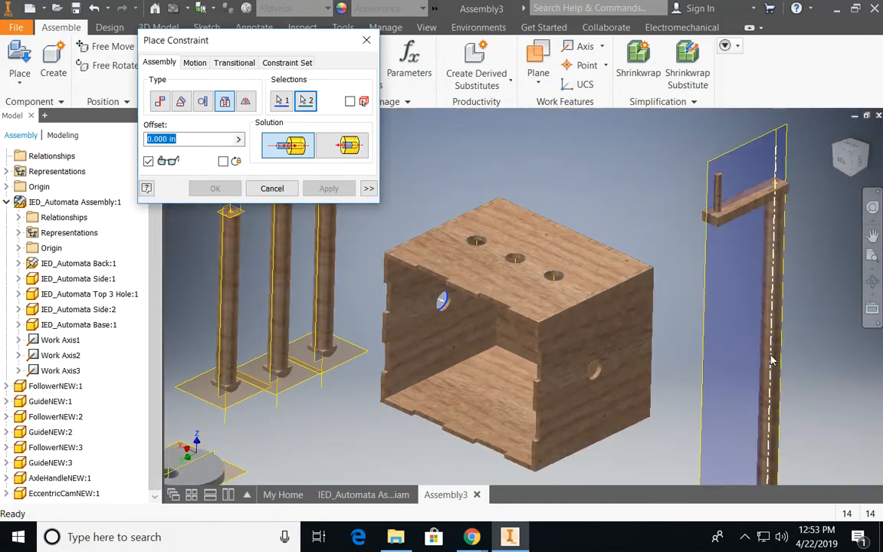
{"action": "left_click", "coordinate": [347, 145]}
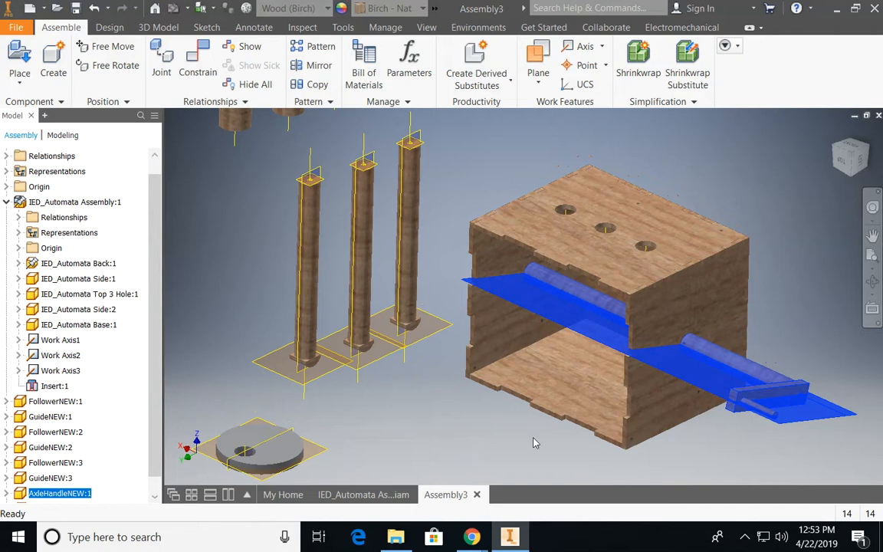
{"action": "left_click_drag", "start_coordinate": [535, 442], "coordinate": [458, 397]}
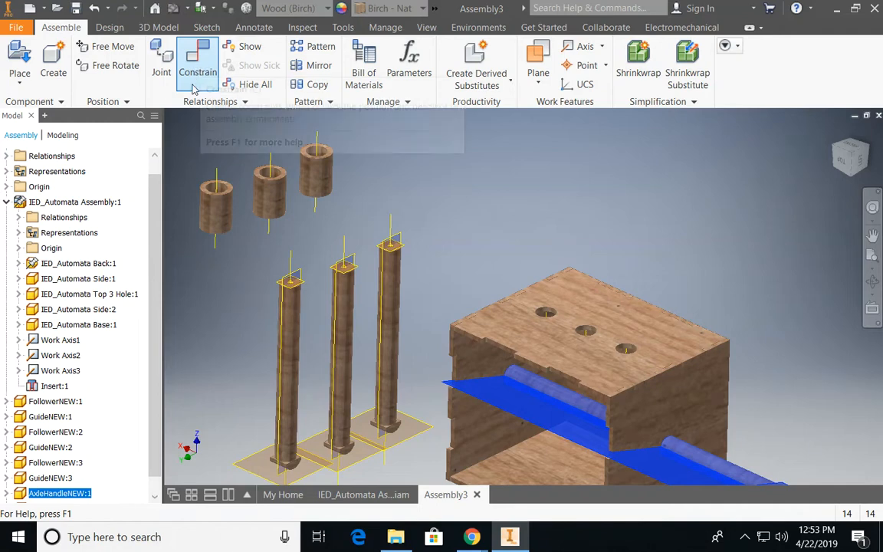
Insert the third guide tube's bottom edge into its box-top hole
{"action": "left_click", "coordinate": [198, 61]}
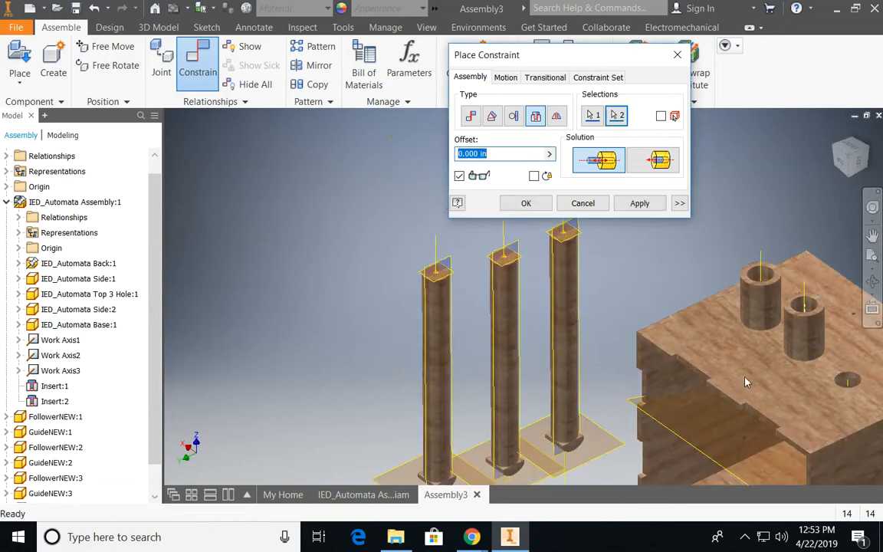
{"action": "left_click_drag", "start_coordinate": [747, 382], "coordinate": [584, 255]}
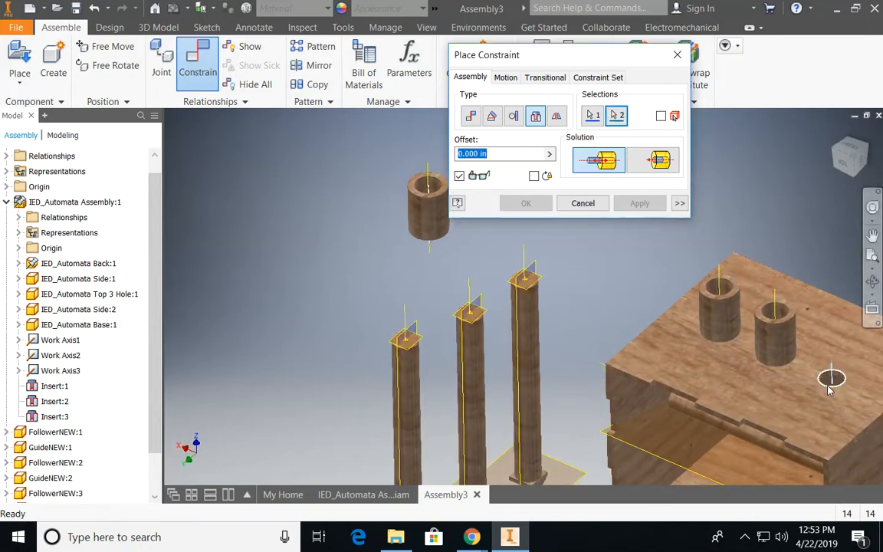
{"action": "left_click", "coordinate": [639, 203]}
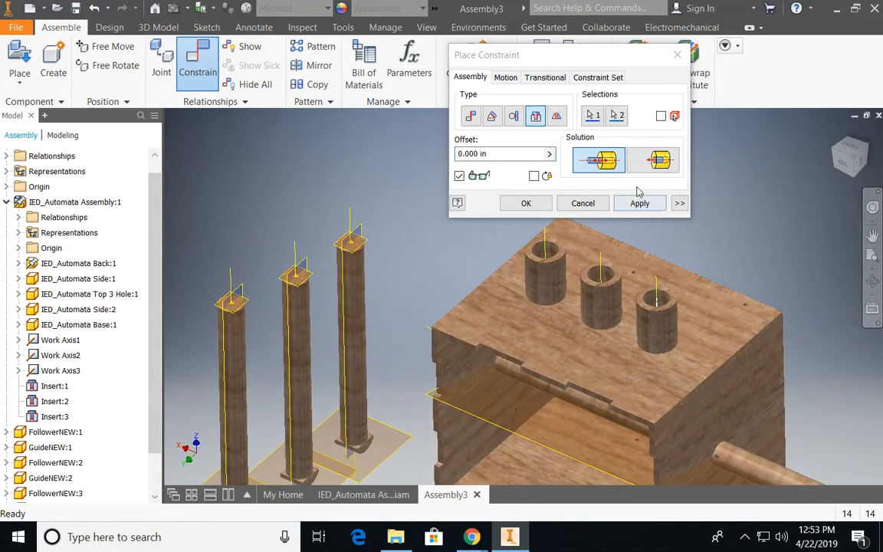
{"action": "left_click", "coordinate": [639, 204]}
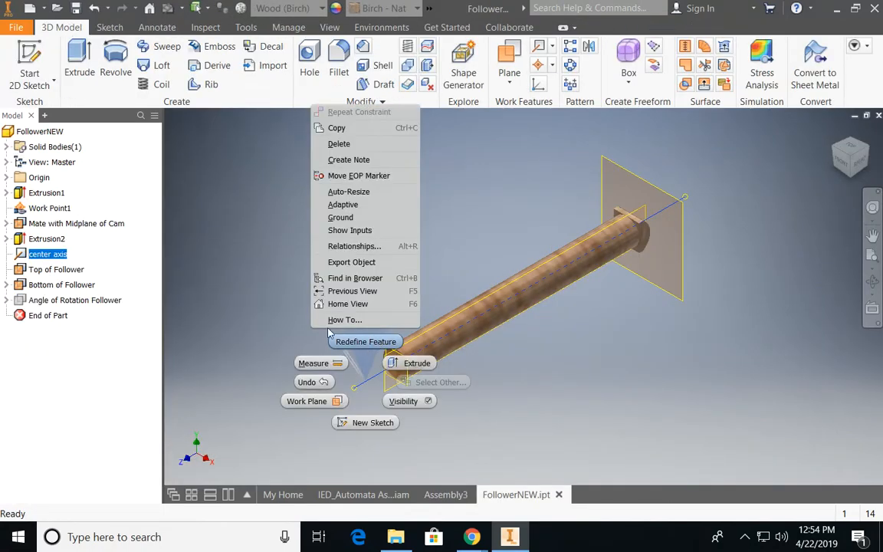
Delete the center axis from FollowerNEW.ipt and return to Assembly3
{"action": "left_click", "coordinate": [383, 207]}
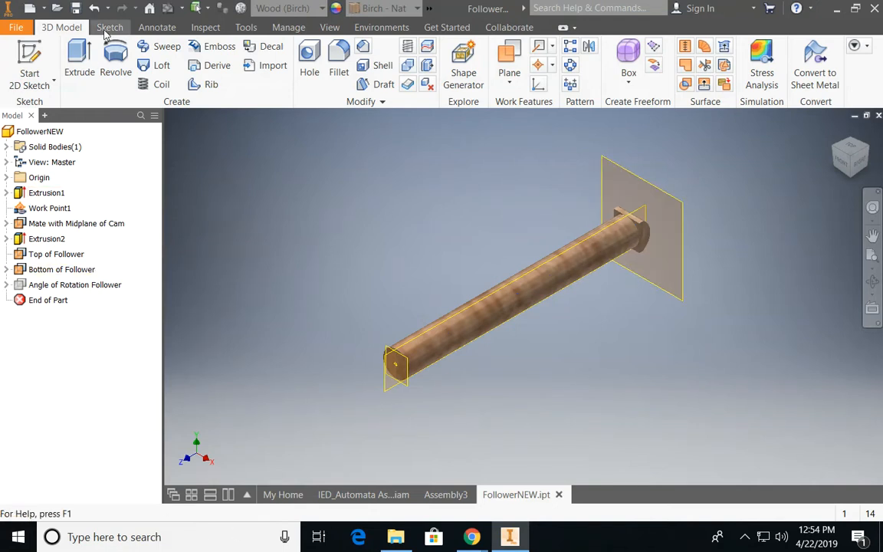
{"action": "left_click", "coordinate": [110, 27]}
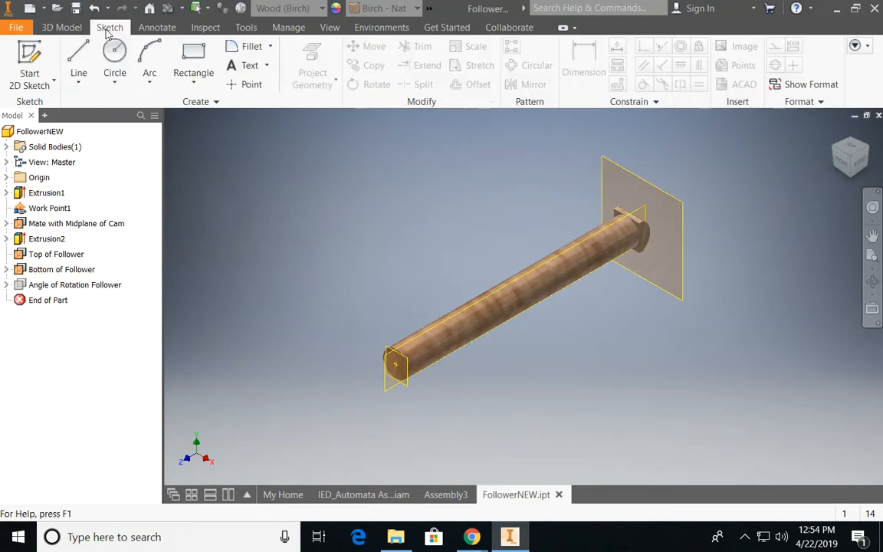
{"action": "right_click", "coordinate": [233, 272]}
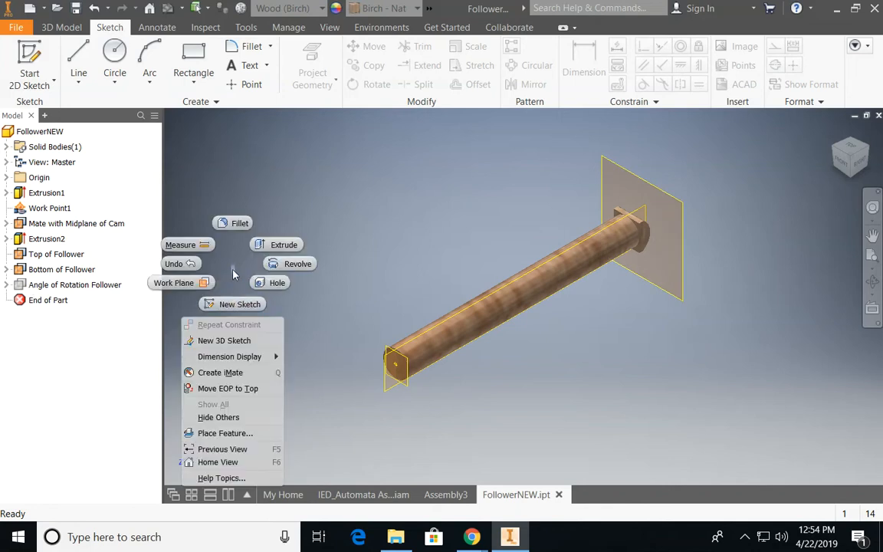
{"action": "left_click", "coordinate": [61, 27]}
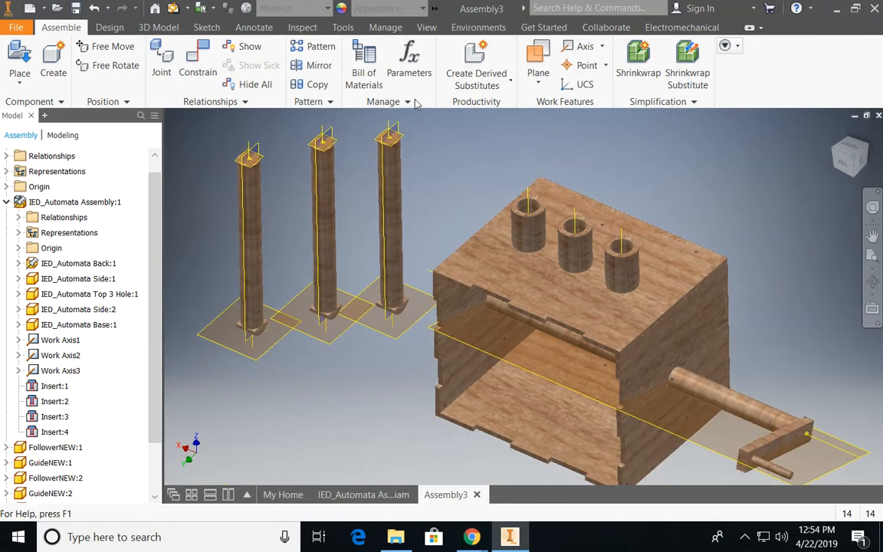
Mate the follower axis to the guide tube axis, then orbit inside the box to check
{"action": "left_click", "coordinate": [197, 57]}
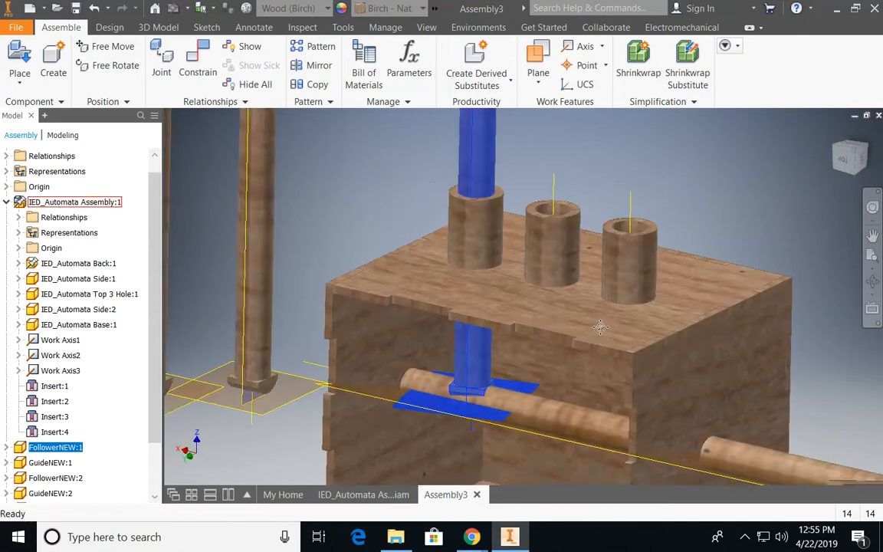
{"action": "left_click", "coordinate": [197, 61]}
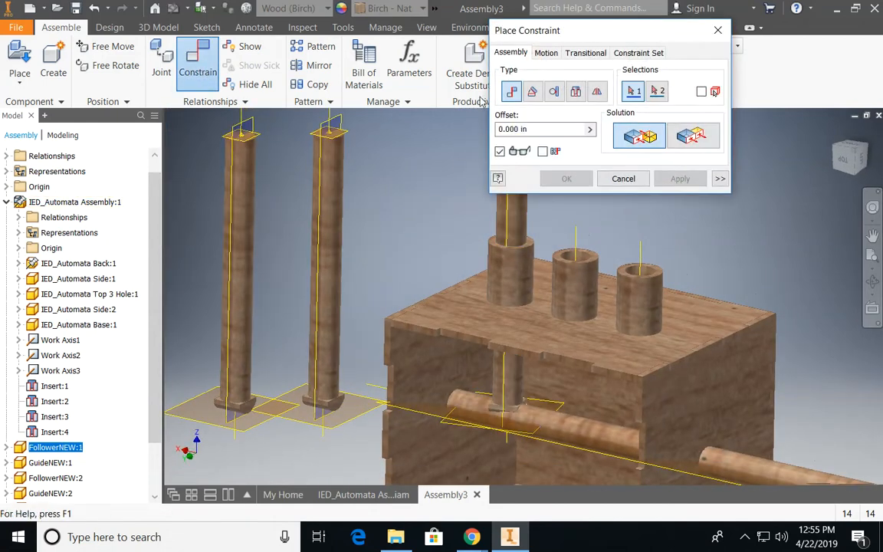
{"action": "left_click", "coordinate": [657, 91]}
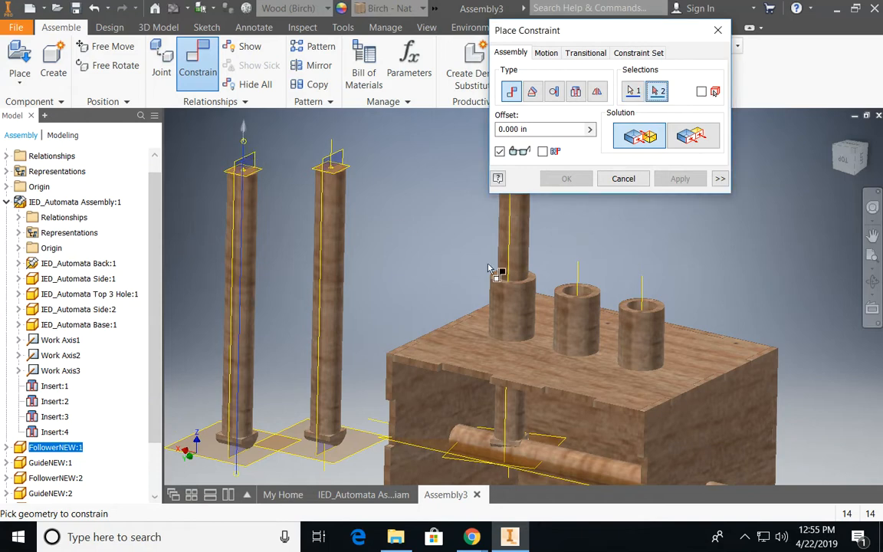
{"action": "left_click", "coordinate": [679, 178]}
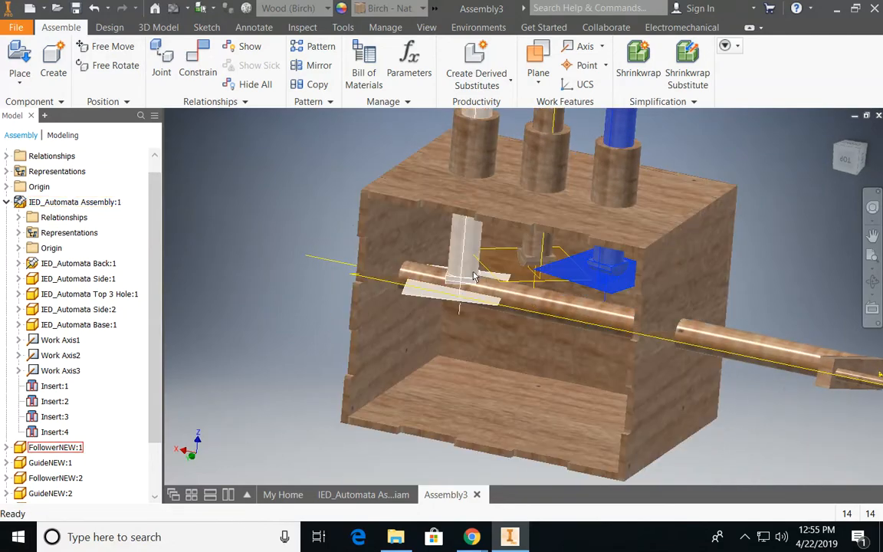
{"action": "left_click_drag", "start_coordinate": [475, 276], "coordinate": [579, 282]}
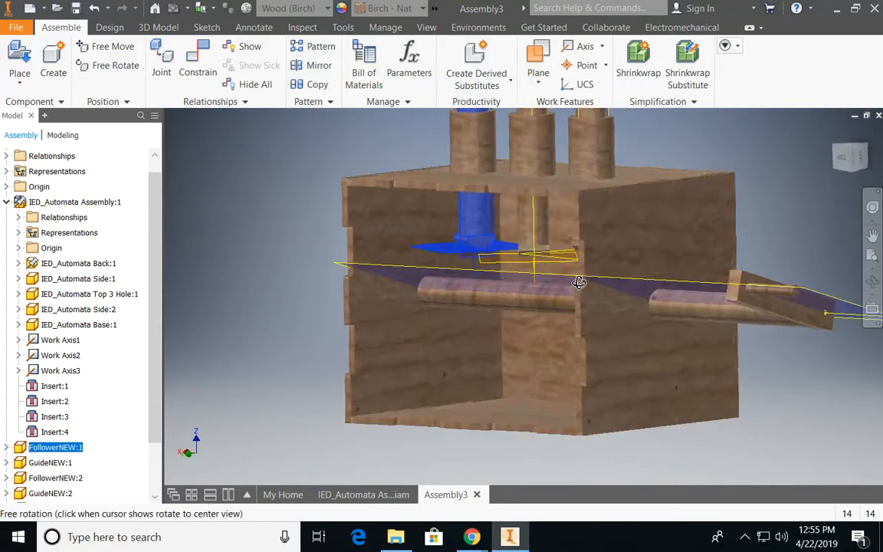
{"action": "left_click_drag", "start_coordinate": [578, 282], "coordinate": [751, 307]}
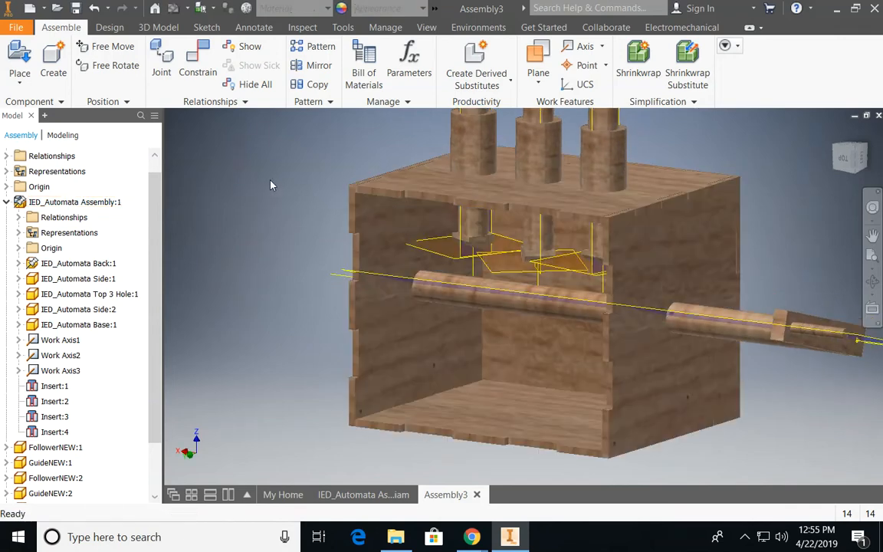
{"action": "mouse_move", "coordinate": [287, 193]}
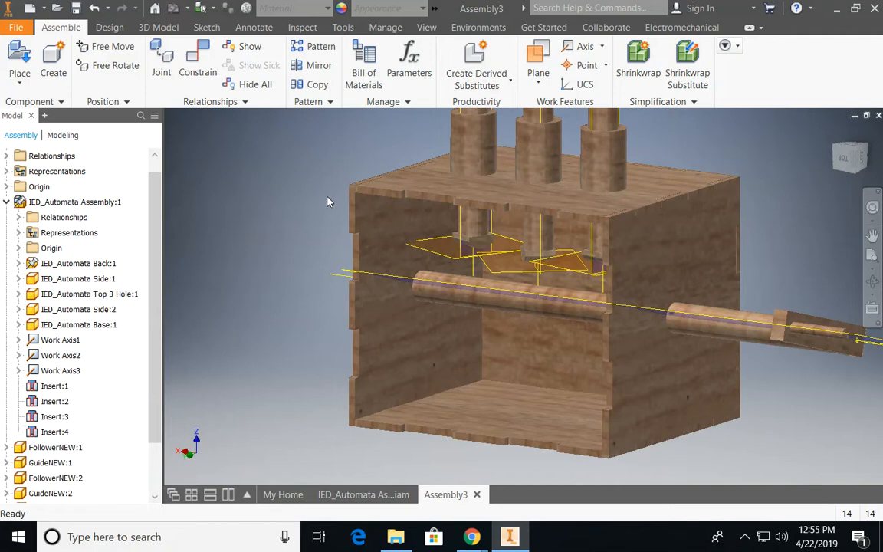
{"action": "left_click", "coordinate": [55, 446]}
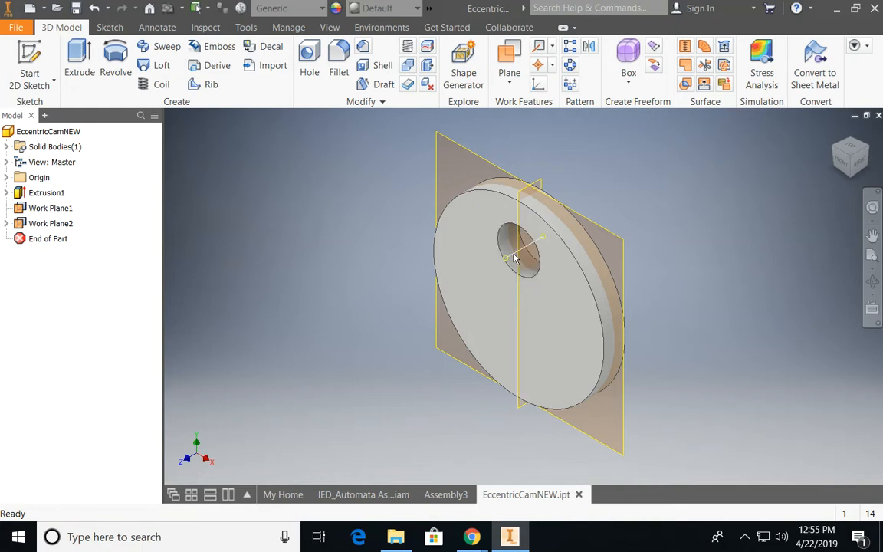
Inspect EccentricCamNEW.ipt, then place the cam beside the box in Assembly3
{"action": "left_click", "coordinate": [513, 258]}
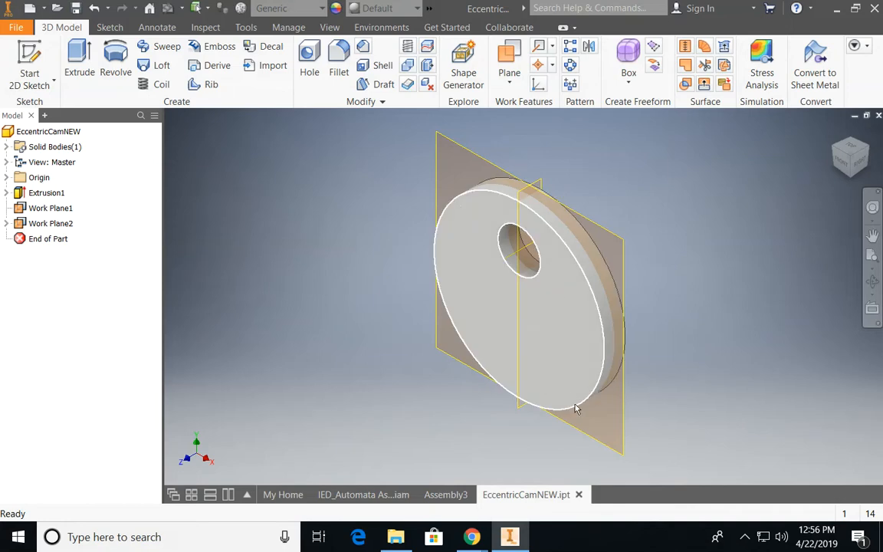
{"action": "left_click", "coordinate": [445, 494]}
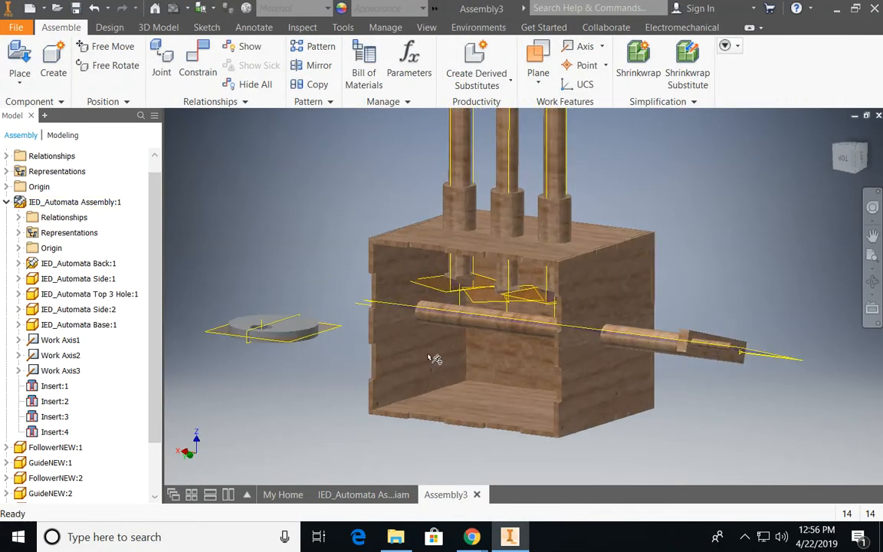
Mate the cam hole axis to the axle axis and slide the cam under the follower
{"action": "left_click", "coordinate": [197, 62]}
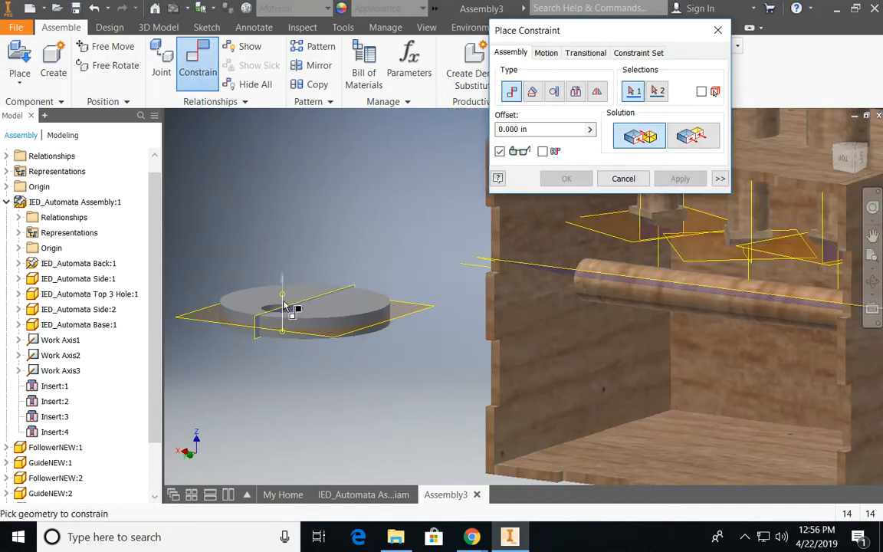
{"action": "left_click", "coordinate": [475, 280]}
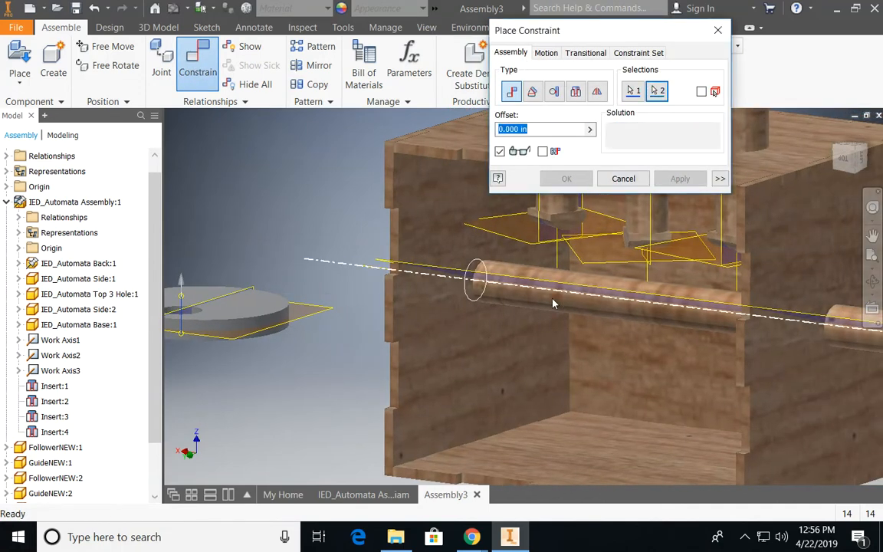
{"action": "left_click", "coordinate": [679, 179]}
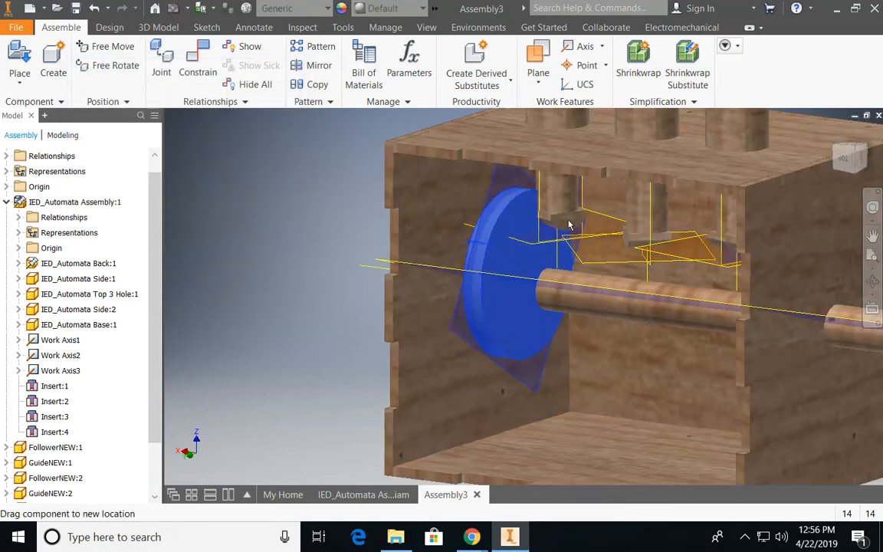
{"action": "left_click_drag", "start_coordinate": [569, 224], "coordinate": [544, 326]}
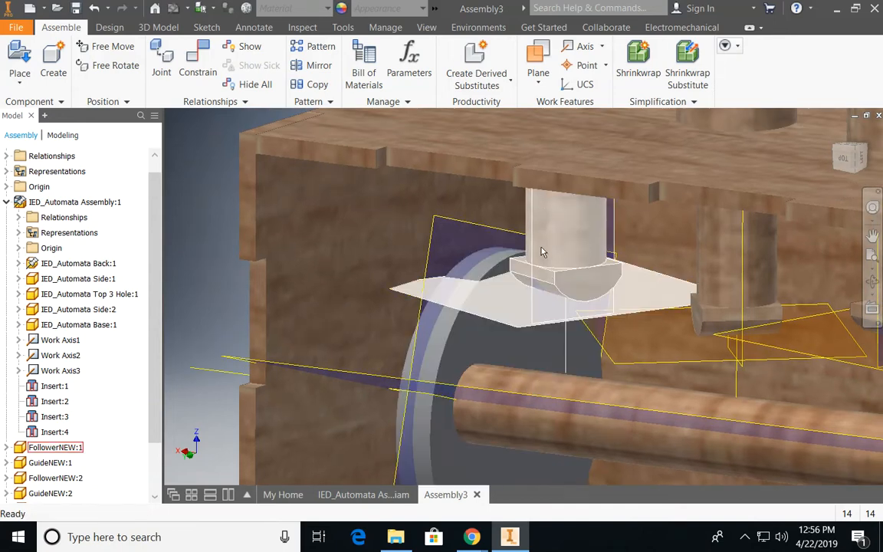
Constrain the cam's middle work plane to the follower's middle plane
{"action": "left_click", "coordinate": [198, 61]}
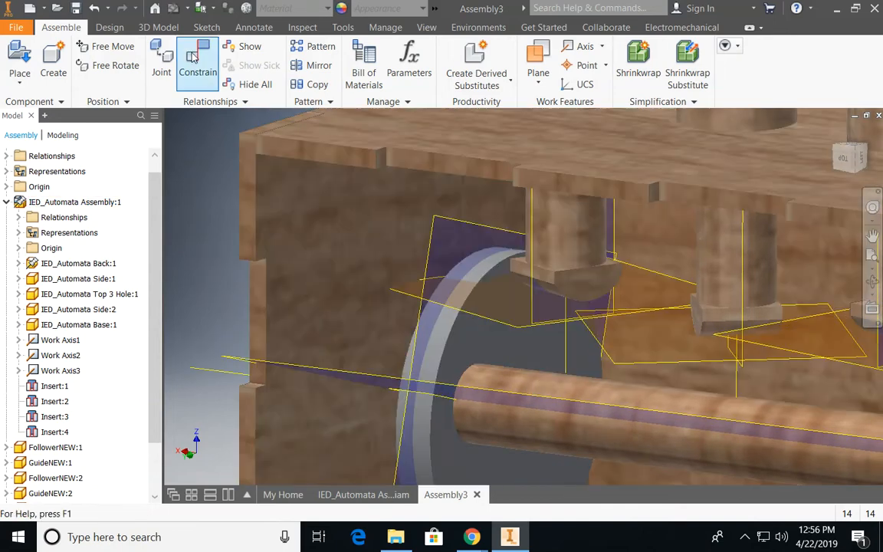
{"action": "left_click", "coordinate": [196, 62]}
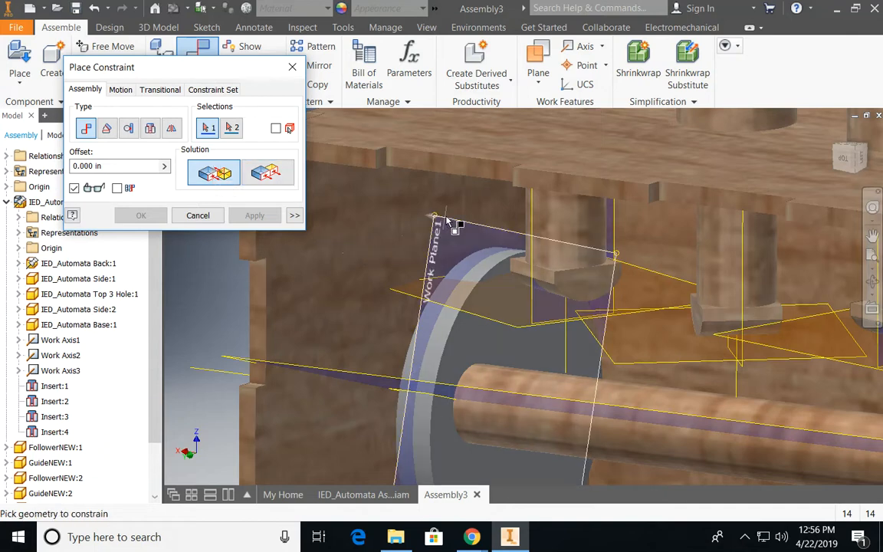
{"action": "left_click", "coordinate": [532, 245]}
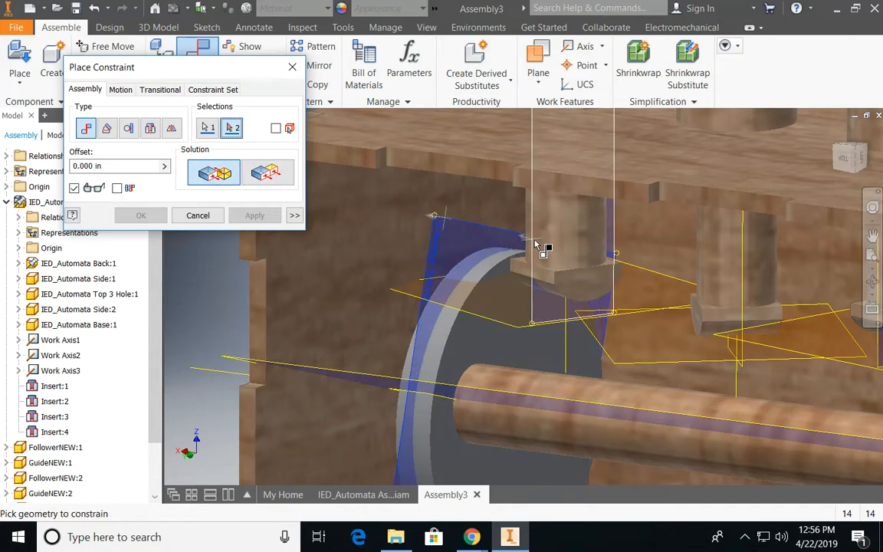
{"action": "left_click", "coordinate": [254, 215]}
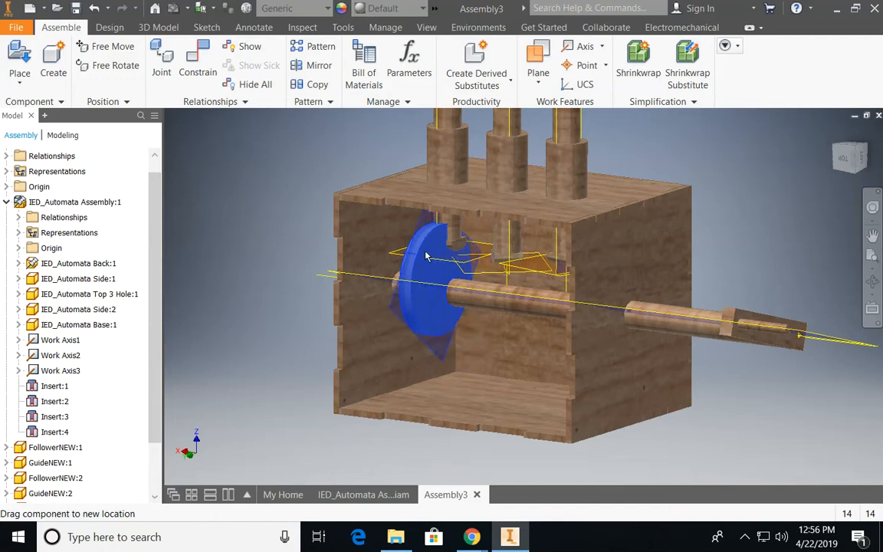
Drag the eccentric cam around the axle to check its rotation
{"action": "left_click_drag", "start_coordinate": [426, 257], "coordinate": [441, 351]}
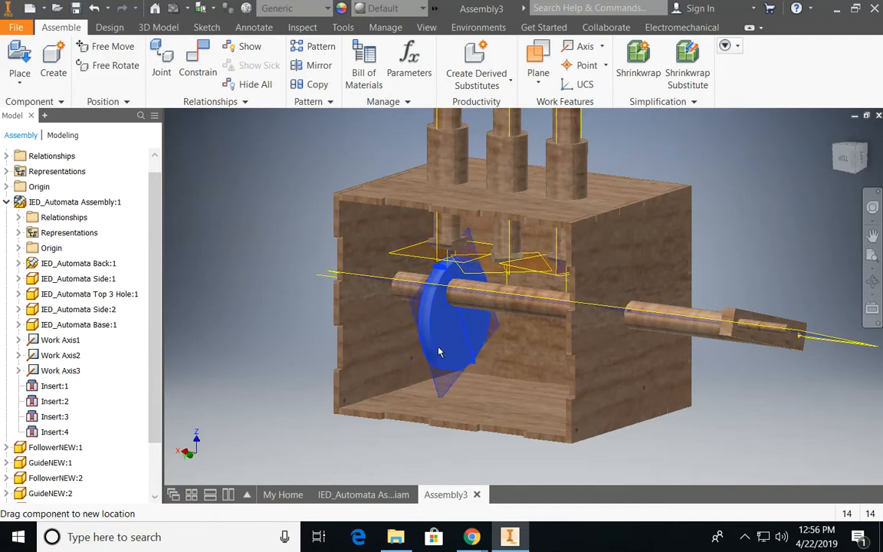
{"action": "left_click_drag", "start_coordinate": [441, 351], "coordinate": [747, 326]}
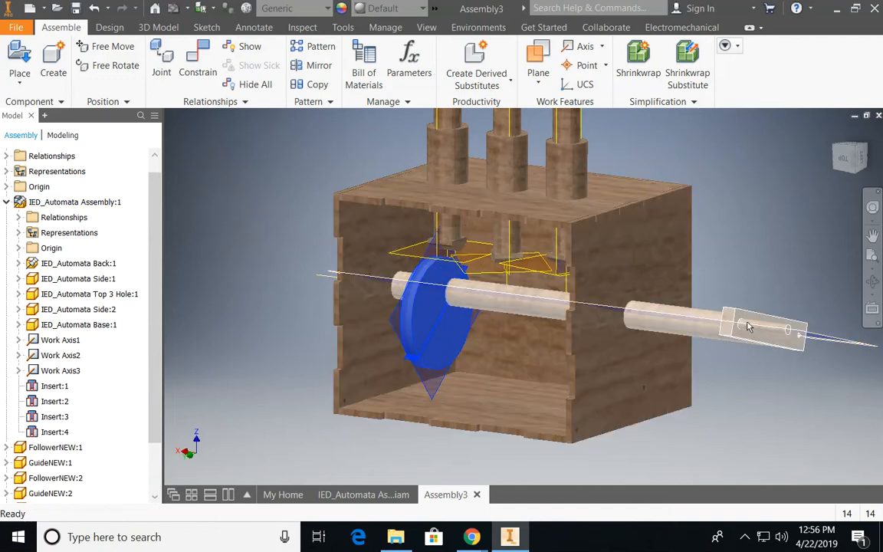
{"action": "left_click_drag", "start_coordinate": [747, 325], "coordinate": [797, 440]}
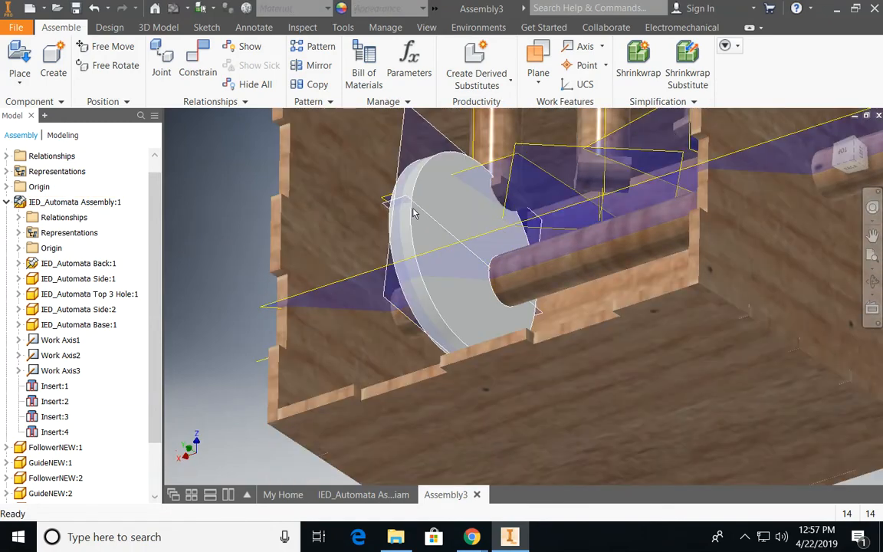
{"action": "mouse_move", "coordinate": [497, 244]}
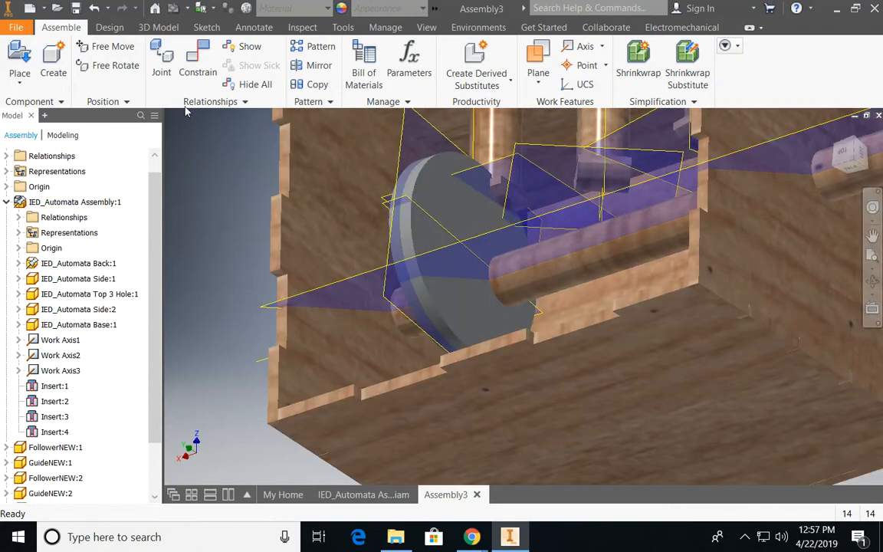
Mate the eccentric cam's work plane to the axle geometry
{"action": "left_click", "coordinate": [197, 58]}
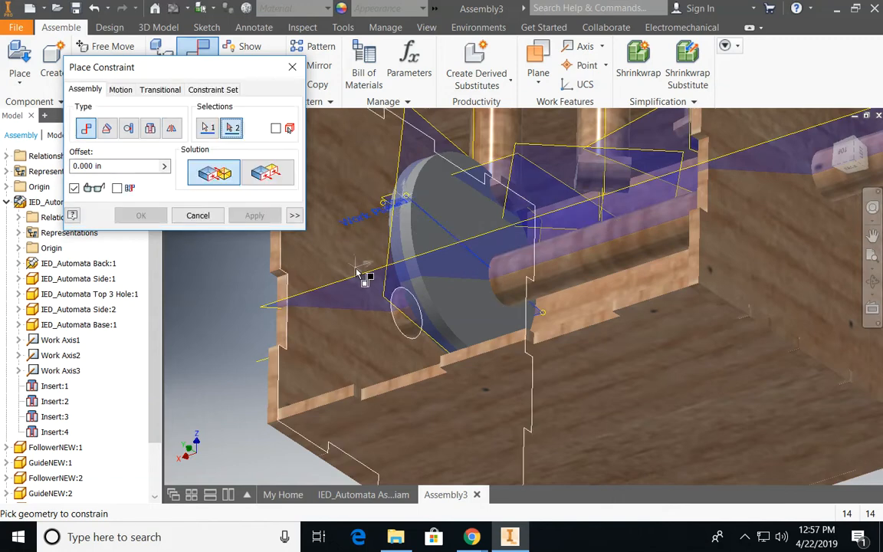
{"action": "left_click", "coordinate": [254, 215]}
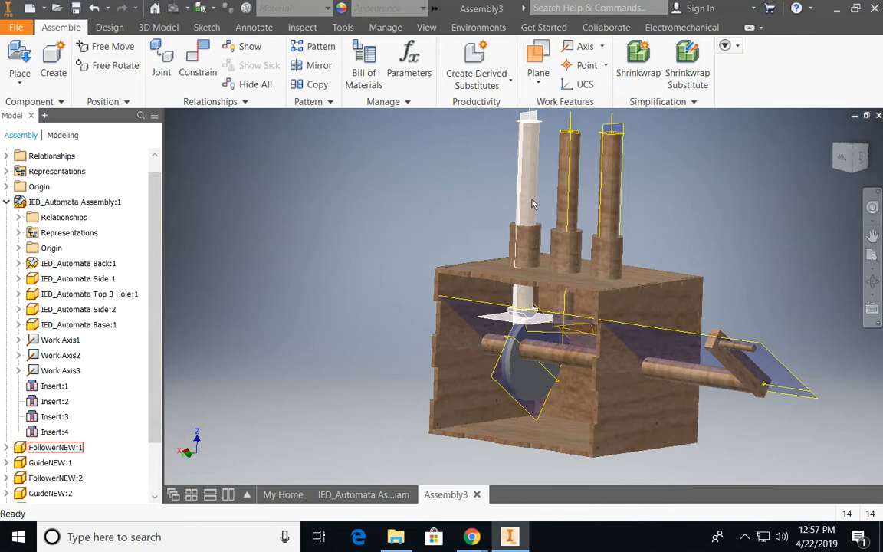
{"action": "mouse_move", "coordinate": [523, 197]}
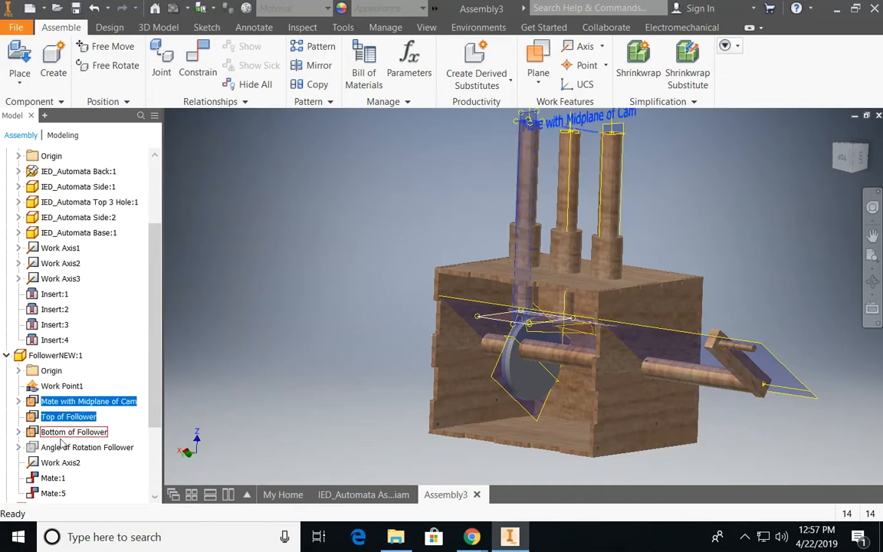
Collapse the follower's features and turn off visibility of cam Work Plane1 and Work Plane2
{"action": "left_click", "coordinate": [87, 401]}
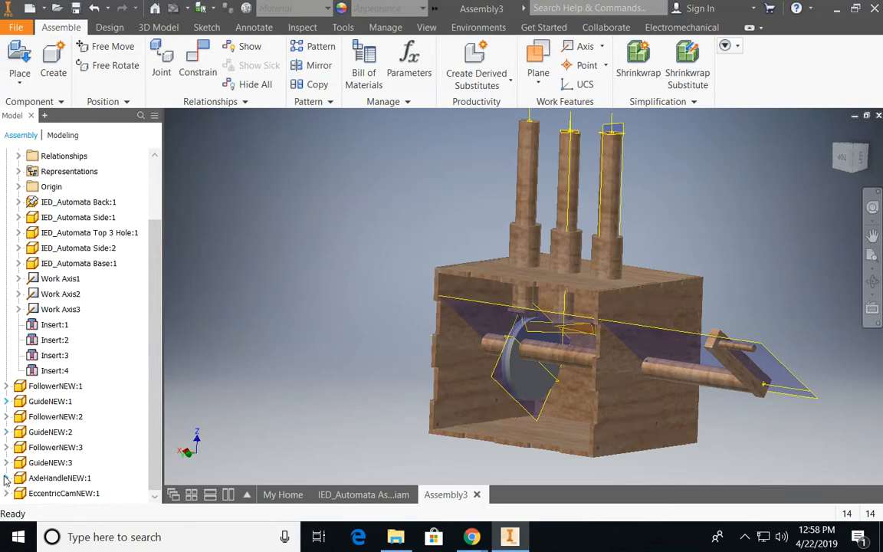
{"action": "right_click", "coordinate": [47, 432]}
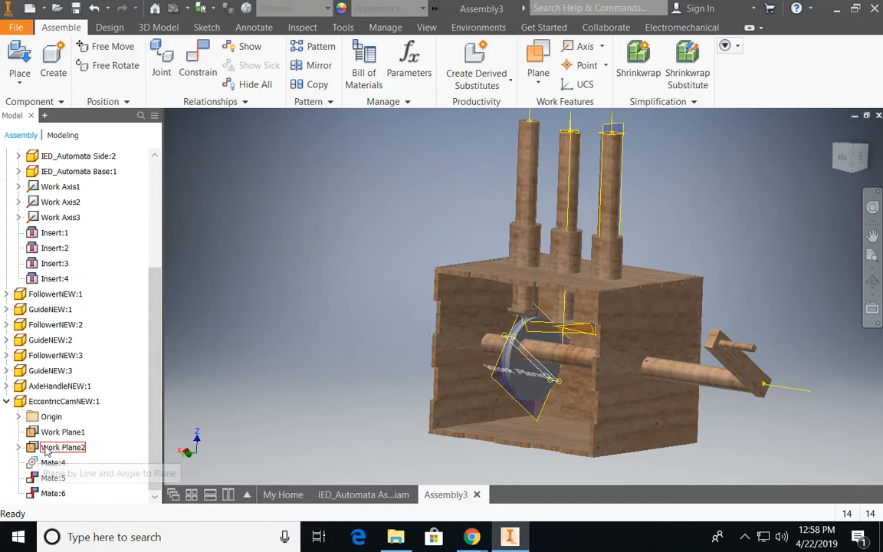
{"action": "right_click", "coordinate": [62, 447]}
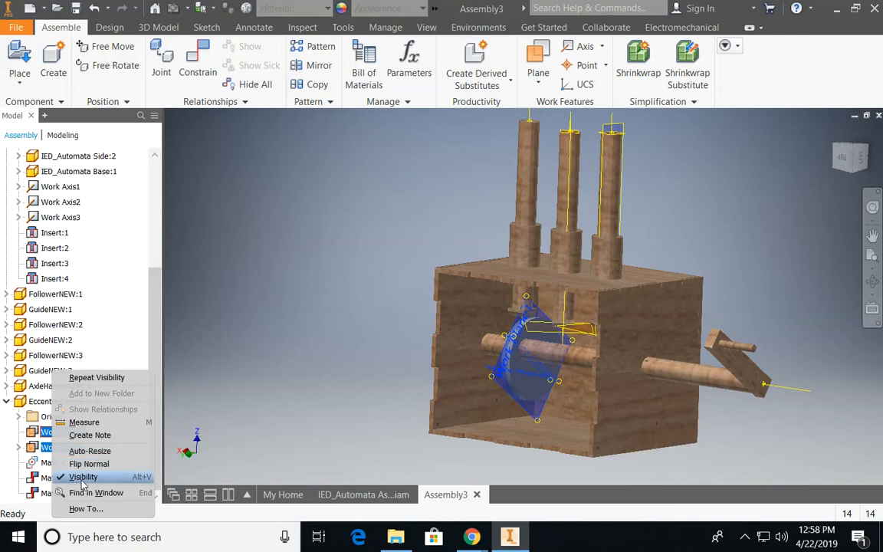
{"action": "left_click", "coordinate": [82, 477]}
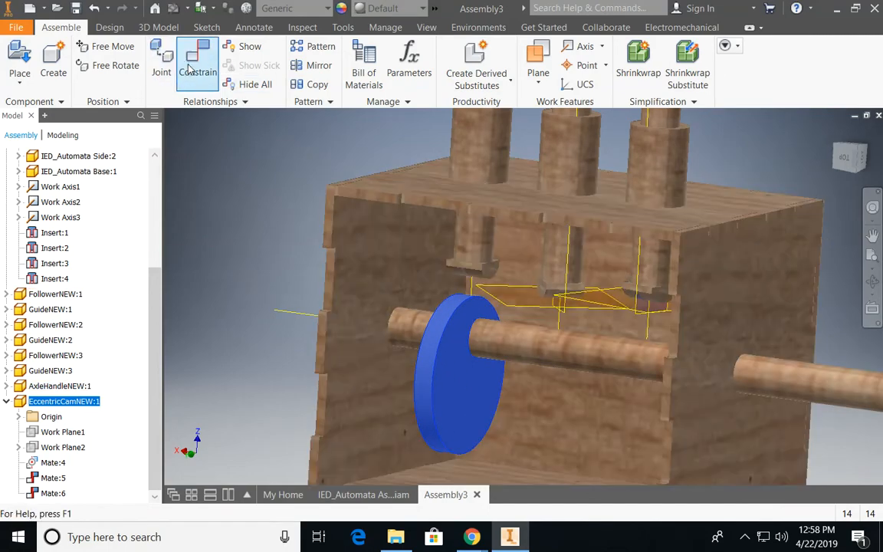
Apply a transitional constraint from the cam's cylindrical rim to the follower's bottom face
{"action": "left_click", "coordinate": [198, 61]}
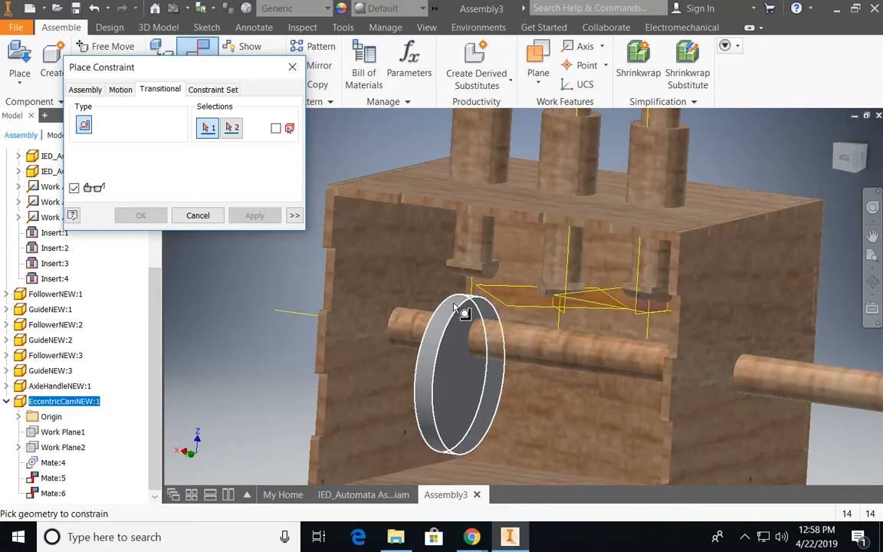
{"action": "left_click", "coordinate": [463, 313]}
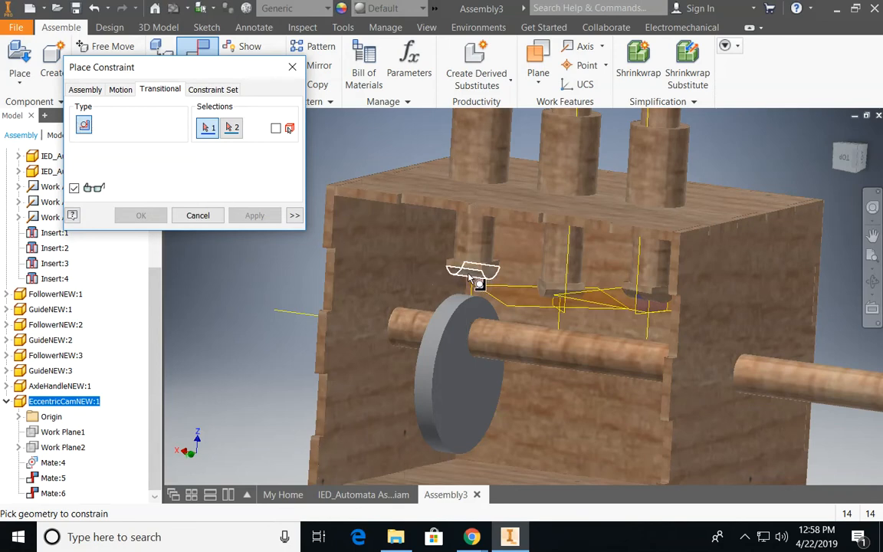
{"action": "left_click", "coordinate": [451, 335]}
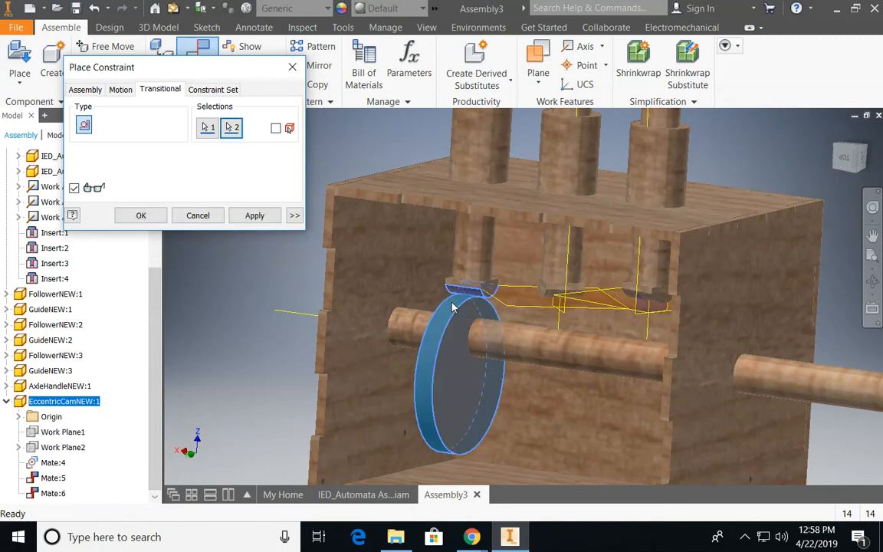
{"action": "left_click", "coordinate": [198, 215]}
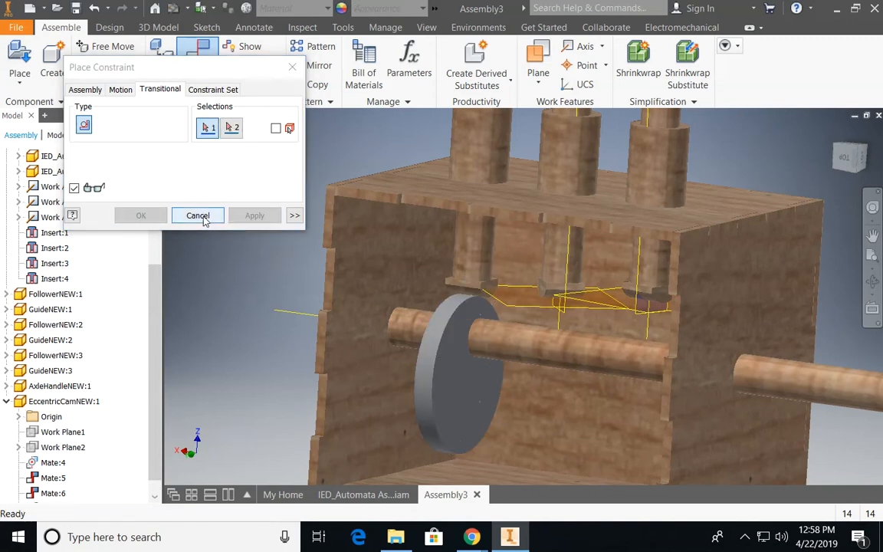
{"action": "left_click", "coordinate": [198, 215]}
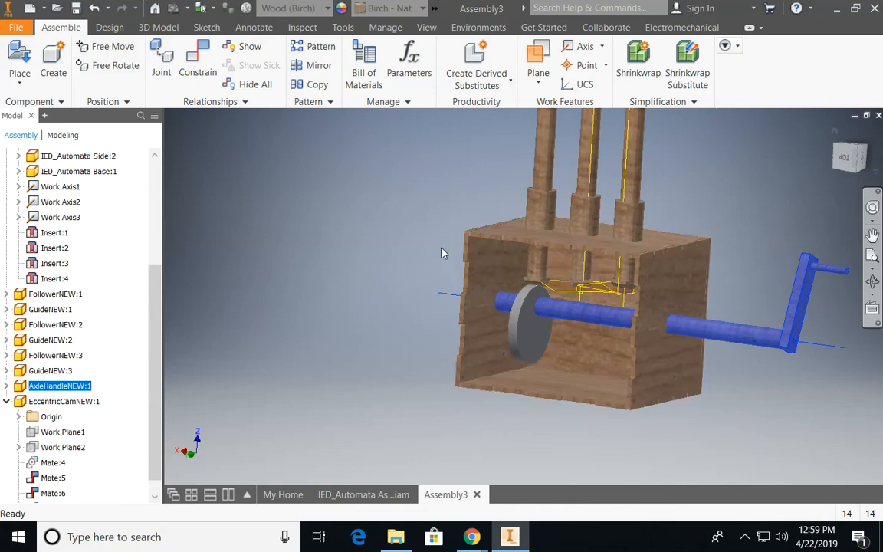
Drag the eccentric cam through two turns so the axle handle swings round
{"action": "left_click", "coordinate": [513, 308]}
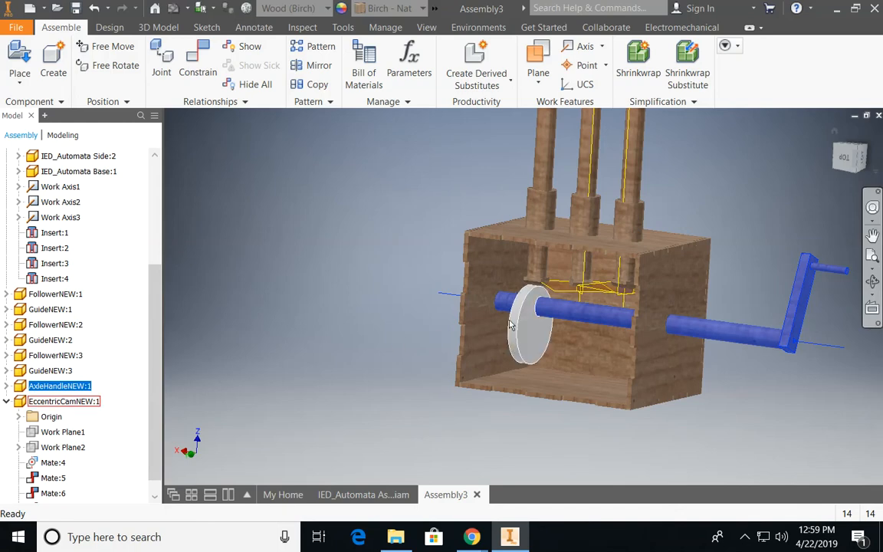
{"action": "mouse_move", "coordinate": [517, 341]}
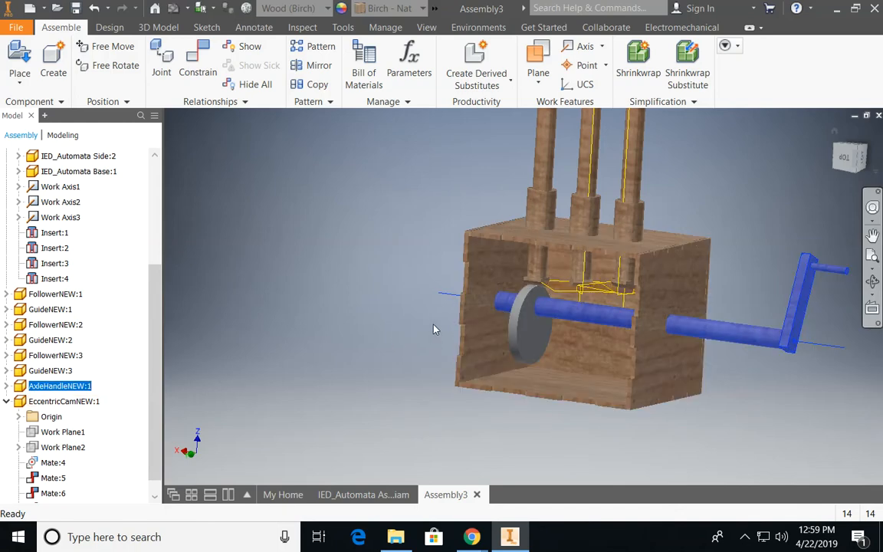
{"action": "mouse_move", "coordinate": [420, 333]}
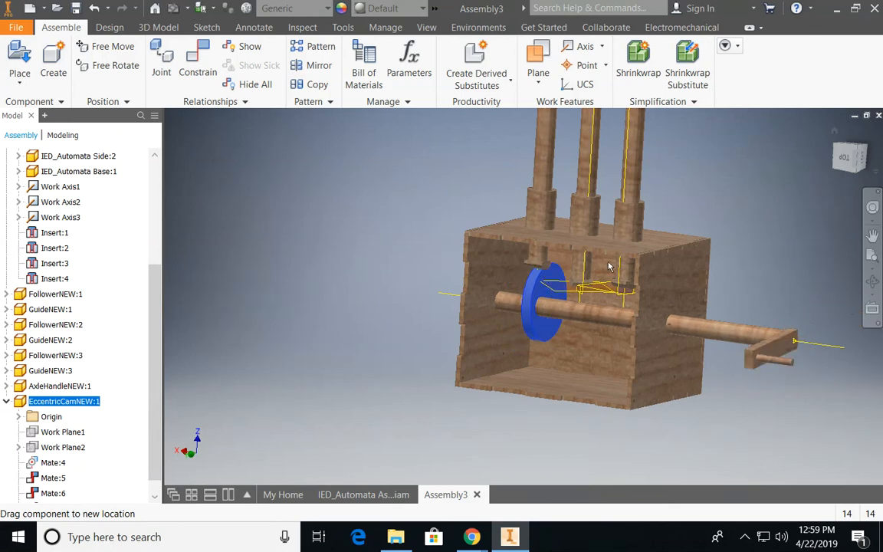
{"action": "left_click_drag", "start_coordinate": [609, 266], "coordinate": [496, 340]}
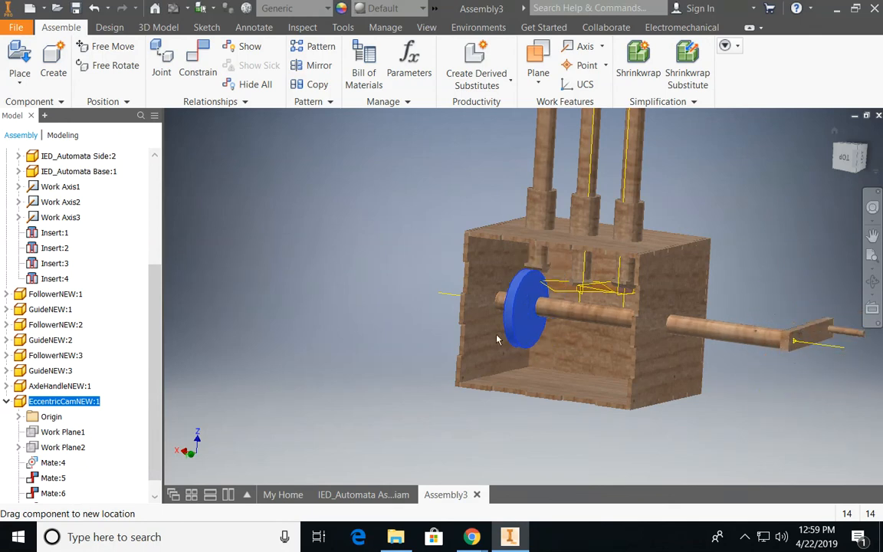
{"action": "left_click_drag", "start_coordinate": [521, 330], "coordinate": [398, 295]}
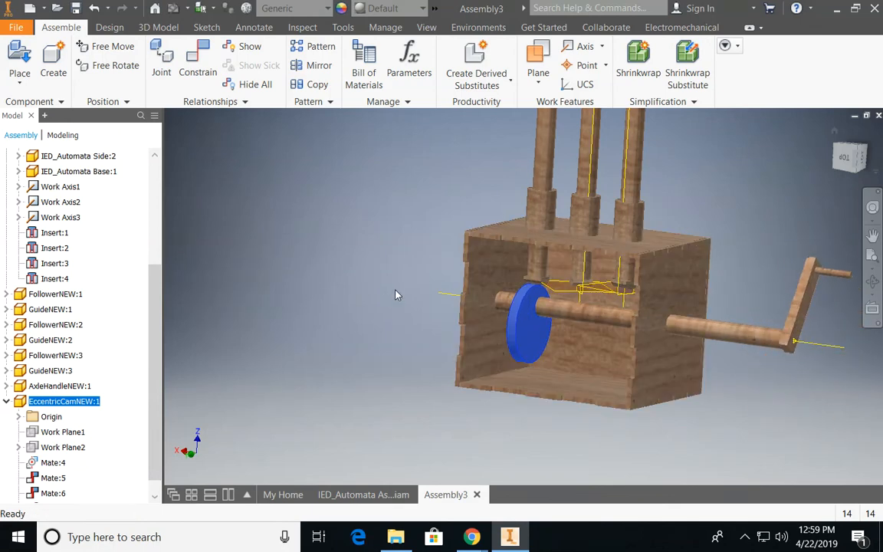